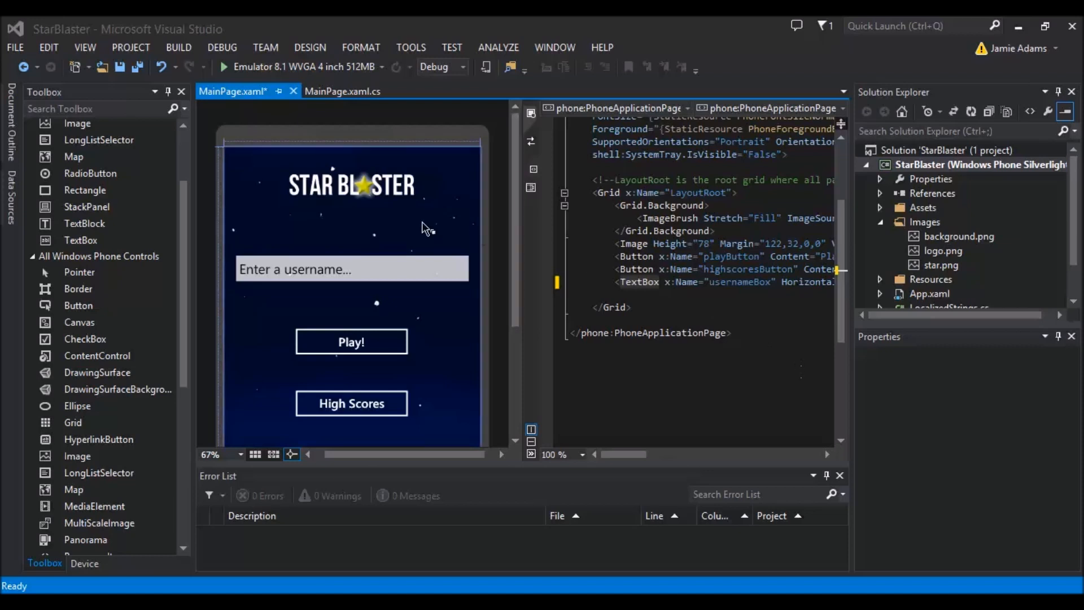
{"action": "mouse_move", "coordinate": [469, 244]}
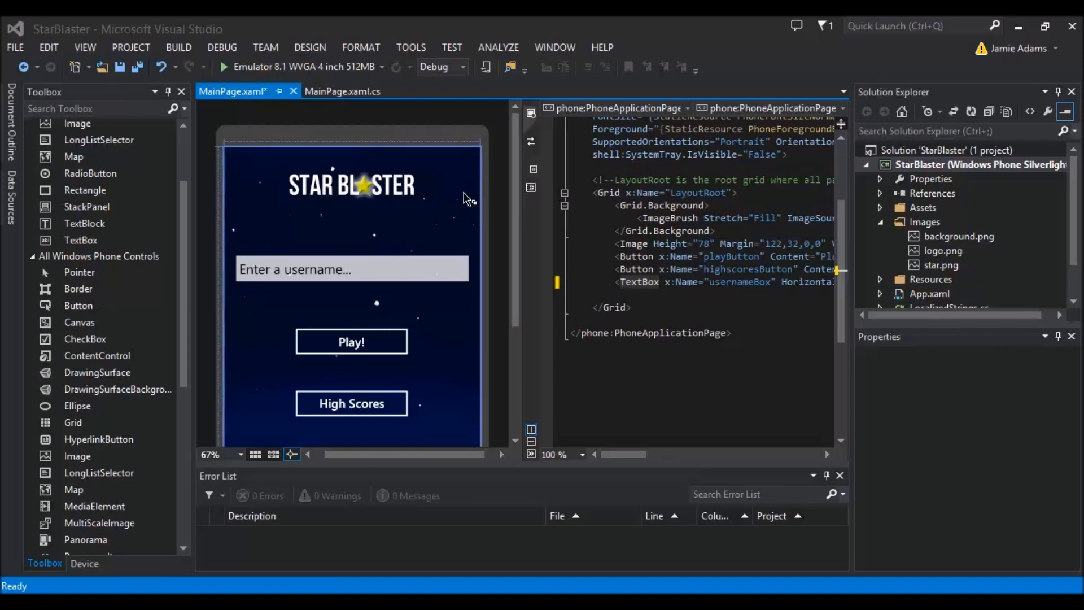
Select the root grid, username box, Play and High Scores buttons in the designer
{"action": "left_click", "coordinate": [352, 183]}
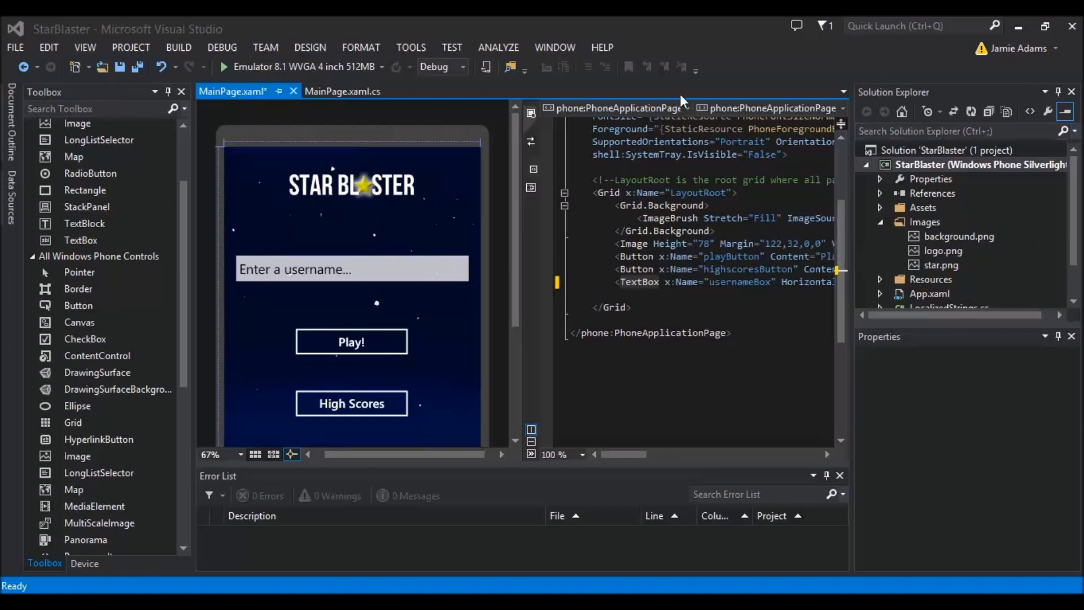
{"action": "mouse_move", "coordinate": [477, 172]}
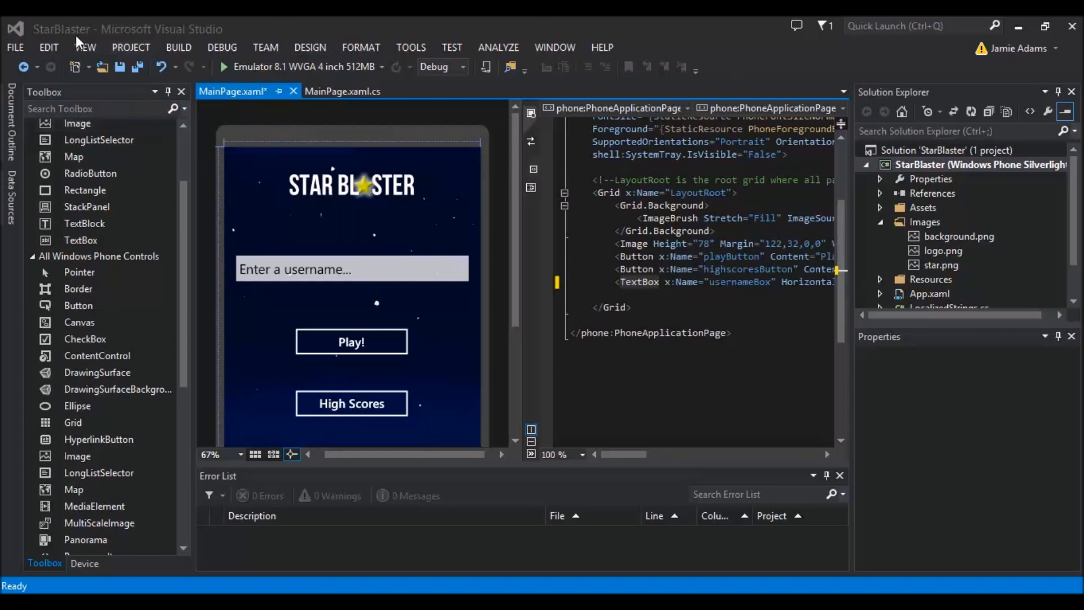
{"action": "mouse_move", "coordinate": [912, 158]}
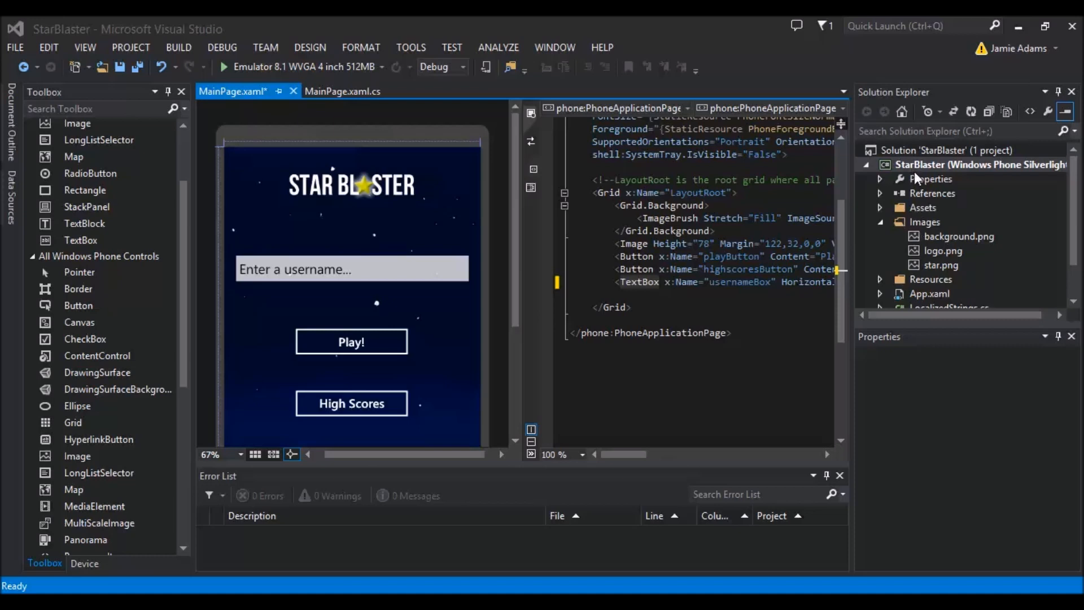
{"action": "mouse_move", "coordinate": [925, 237]}
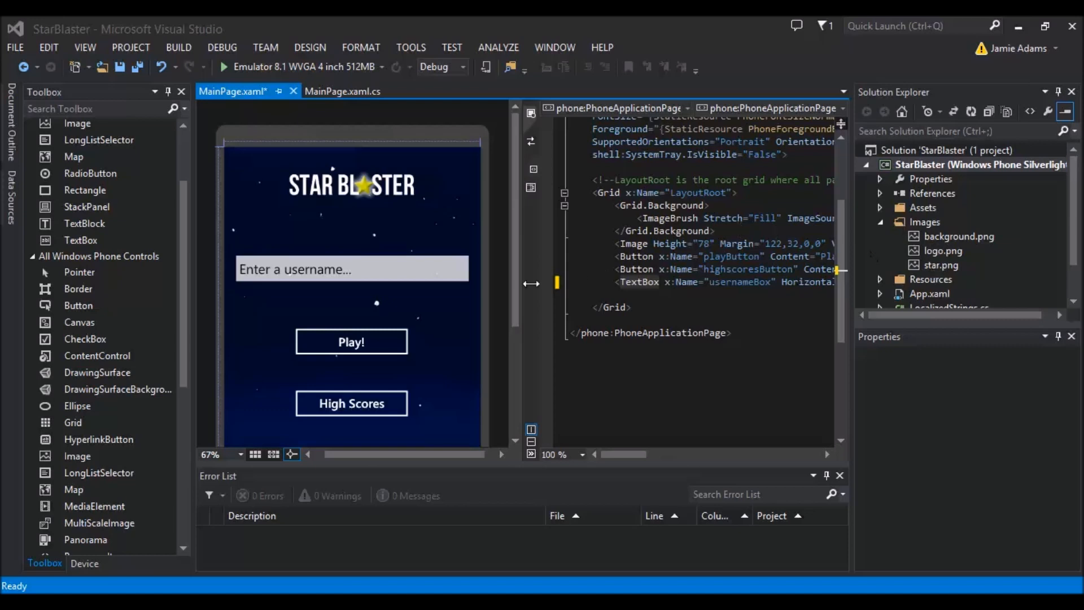
{"action": "mouse_move", "coordinate": [498, 286]}
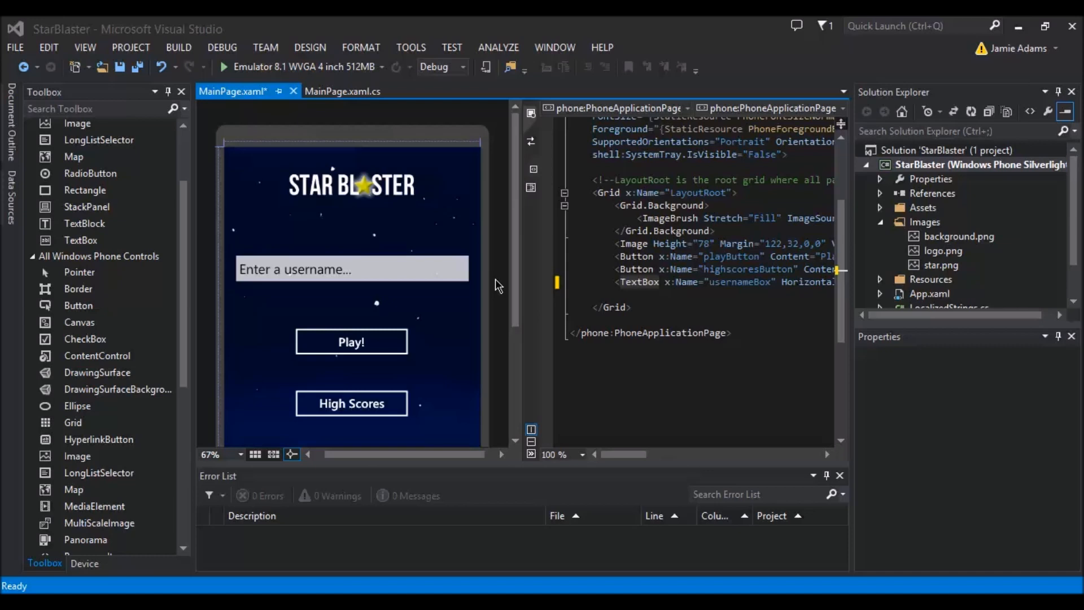
{"action": "mouse_move", "coordinate": [501, 284]}
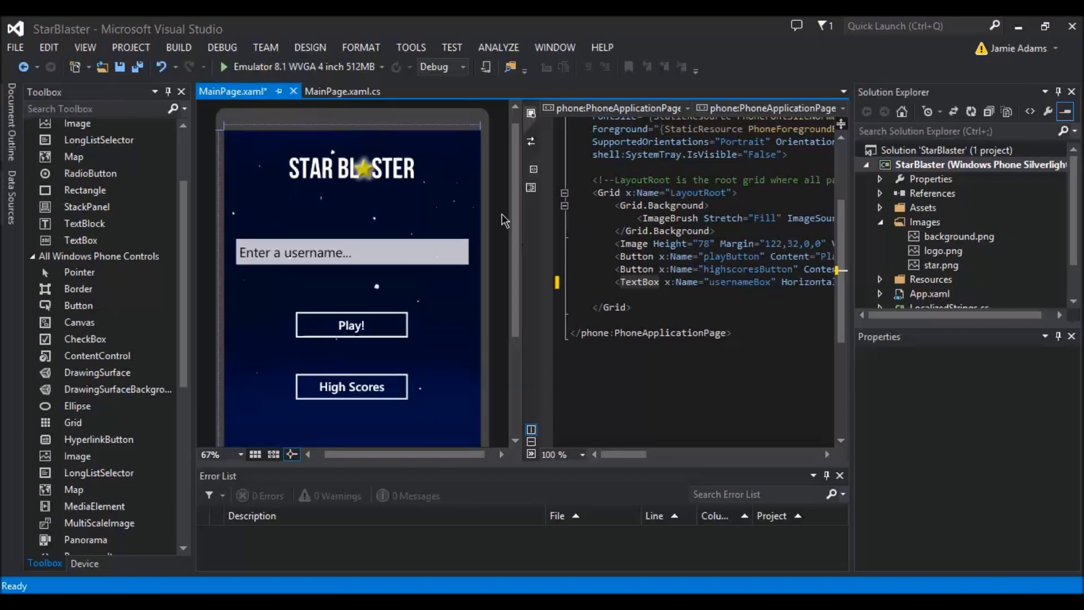
{"action": "mouse_move", "coordinate": [505, 185]}
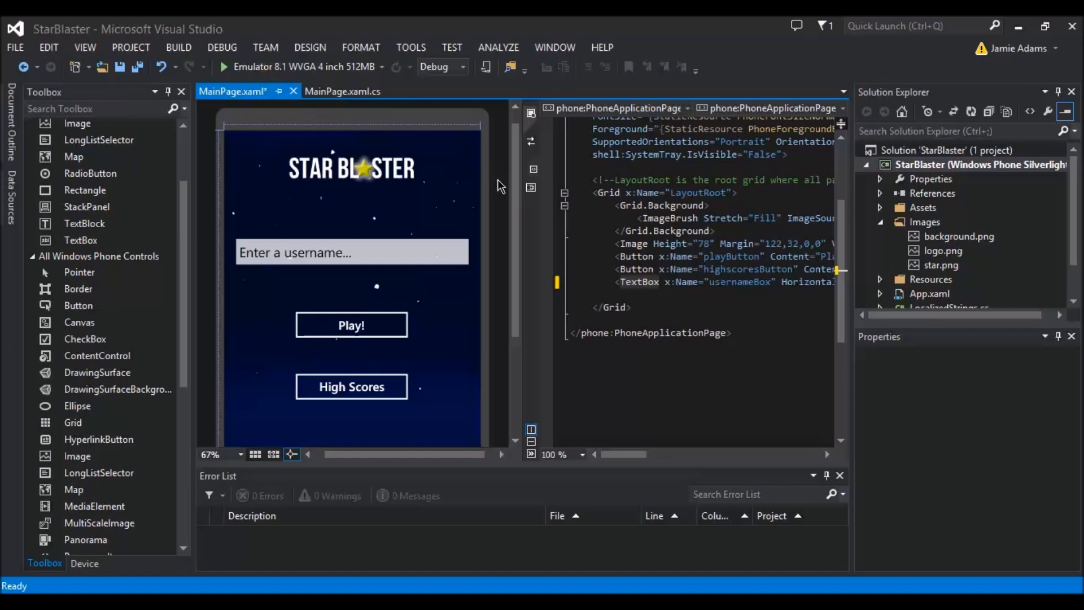
{"action": "left_click", "coordinate": [351, 252]}
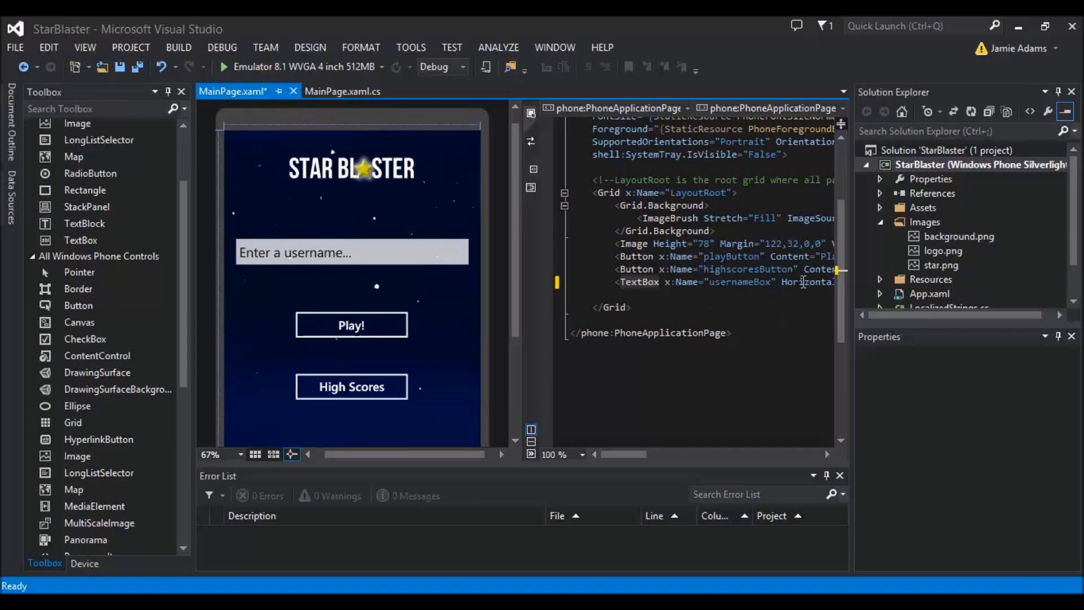
{"action": "left_click", "coordinate": [352, 253]}
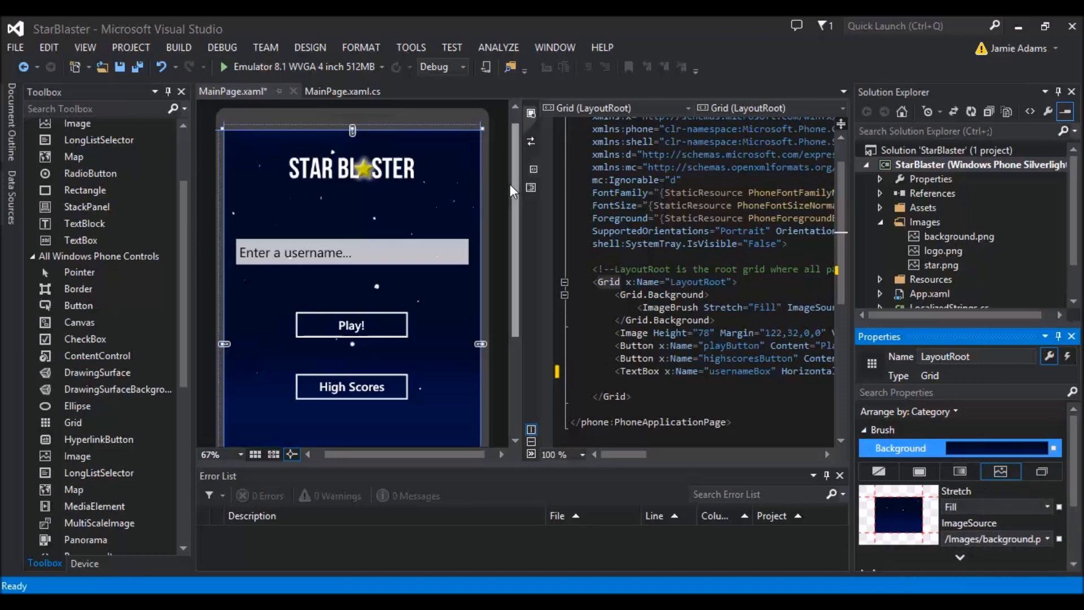
{"action": "left_click", "coordinate": [351, 252]}
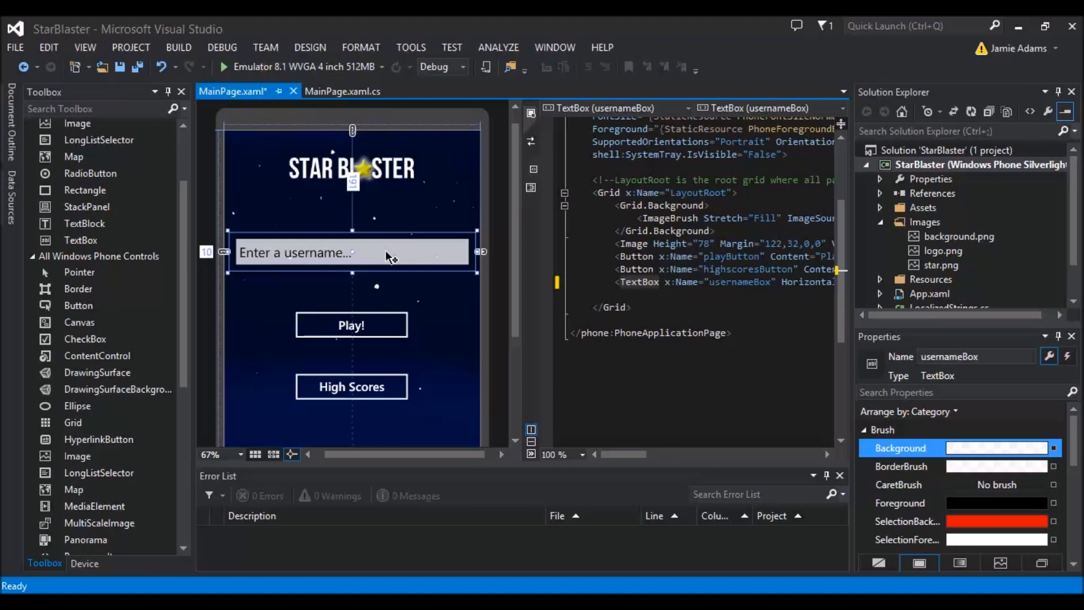
{"action": "left_click", "coordinate": [351, 326]}
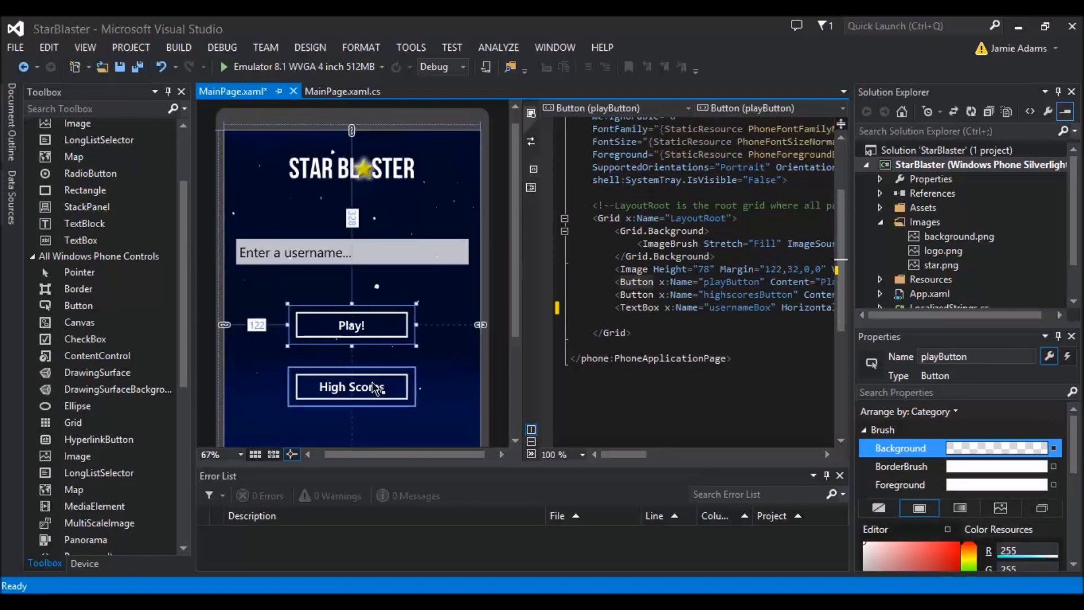
{"action": "left_click", "coordinate": [352, 386]}
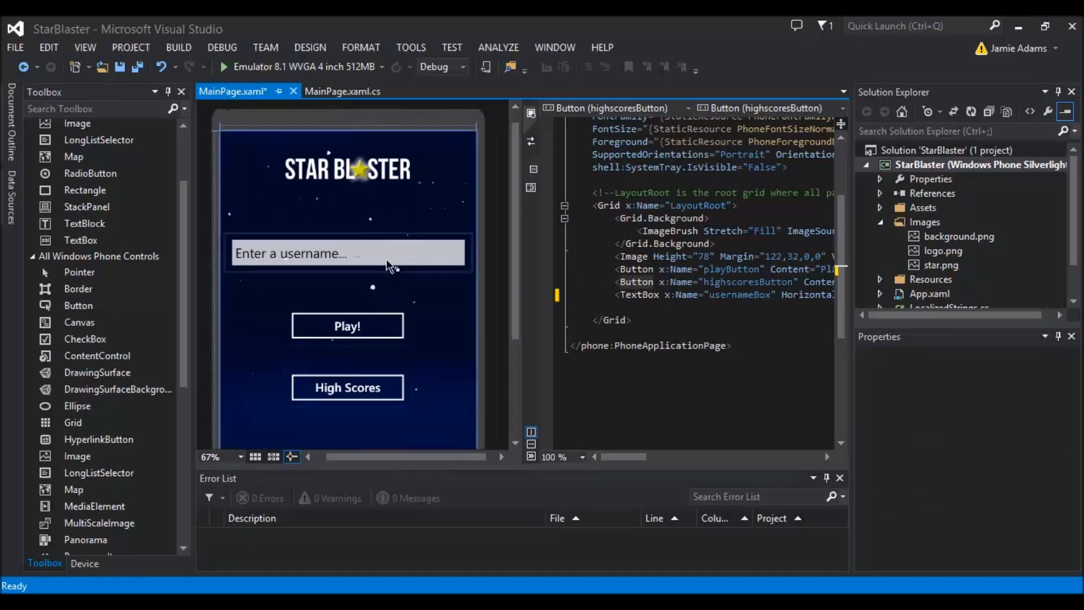
Inspect the username box's event properties to find its Tap handler
{"action": "left_click", "coordinate": [348, 253]}
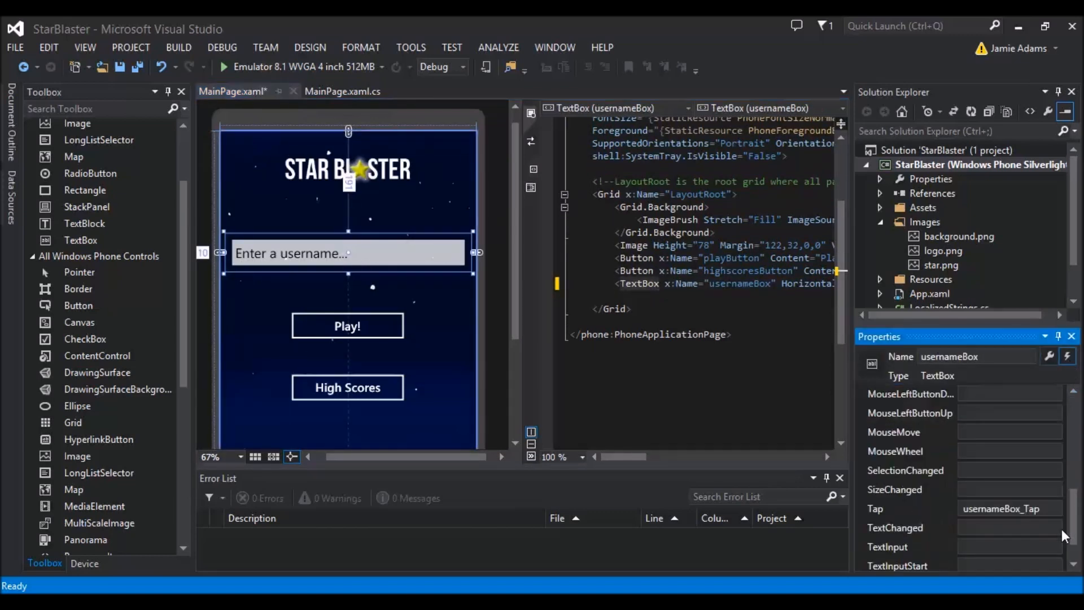
{"action": "scroll", "scroll_direction": "down", "scroll_amount": 3}
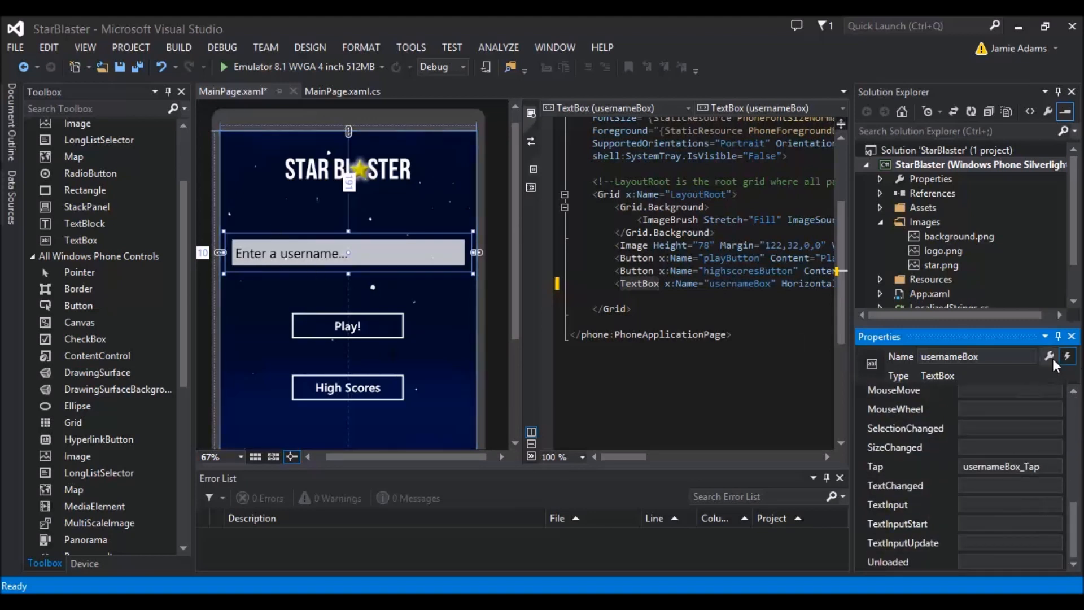
{"action": "left_click", "coordinate": [1050, 357]}
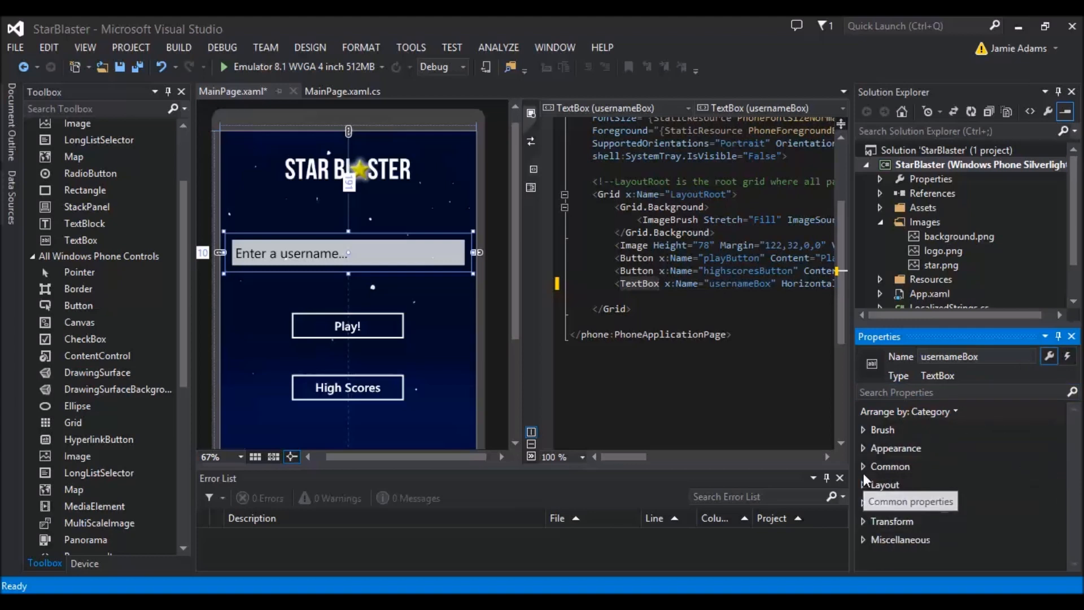
{"action": "left_click", "coordinate": [890, 466]}
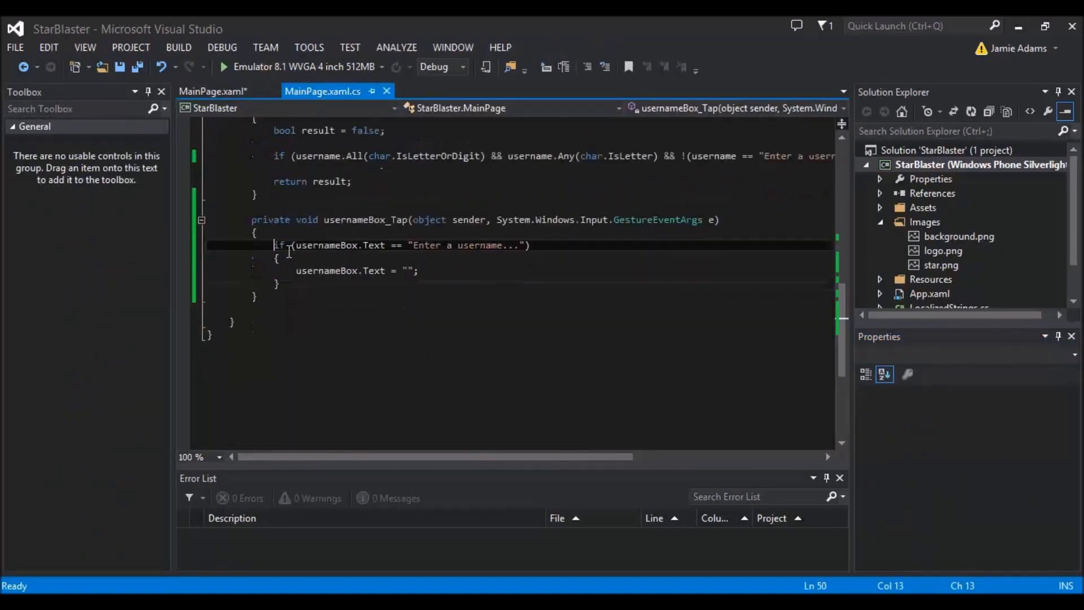
{"action": "left_click_drag", "start_coordinate": [274, 245], "coordinate": [407, 245]}
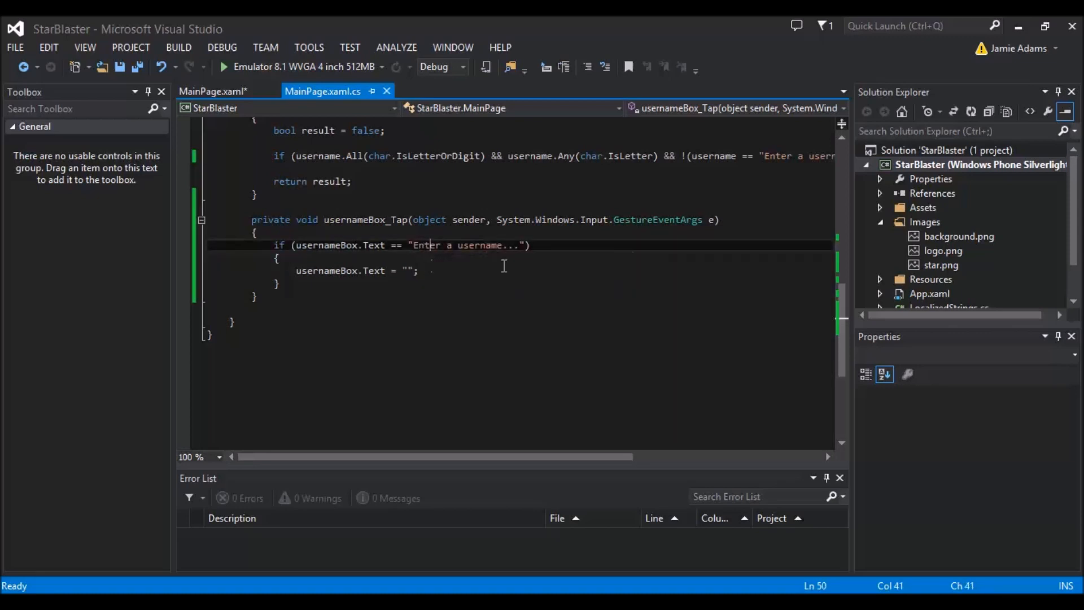
{"action": "mouse_move", "coordinate": [345, 296]}
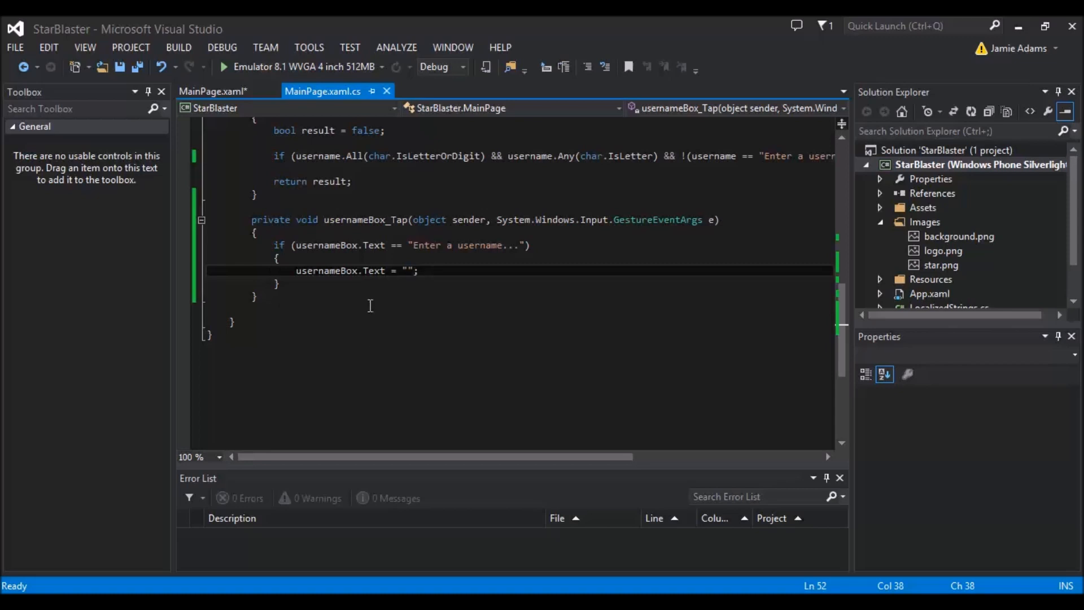
{"action": "mouse_move", "coordinate": [313, 120]}
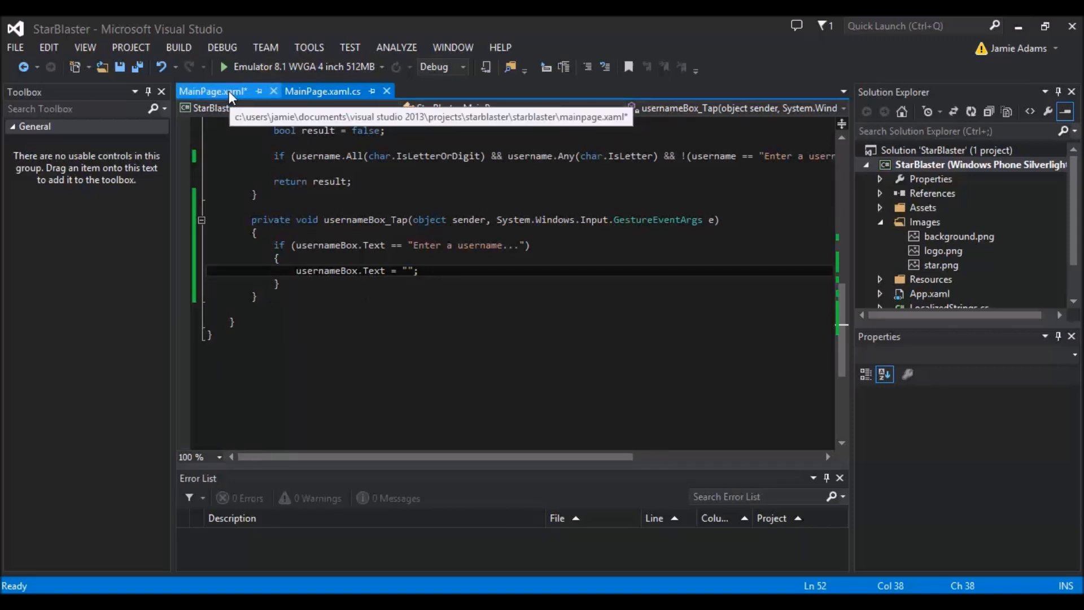
Return to the designer and open the Play button's playButton_Click handler
{"action": "left_click", "coordinate": [213, 90]}
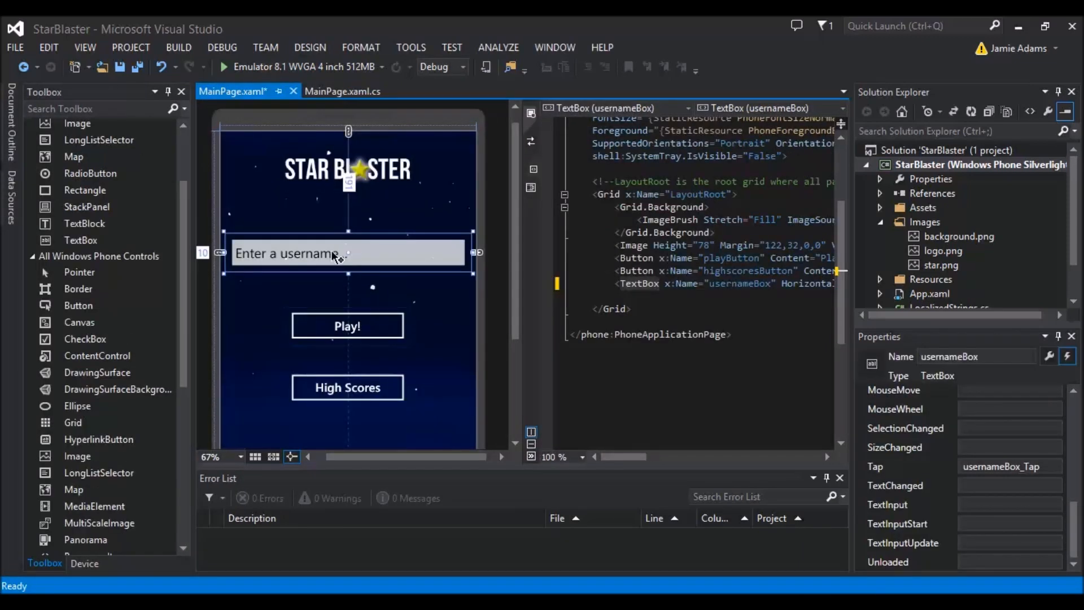
{"action": "left_click", "coordinate": [348, 326]}
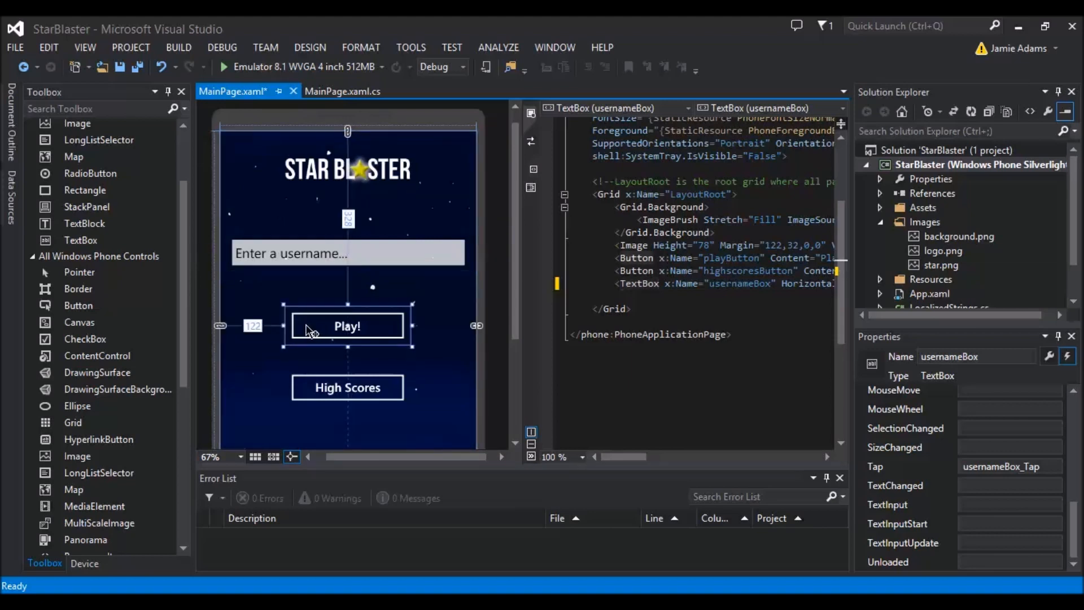
{"action": "left_click", "coordinate": [347, 326]}
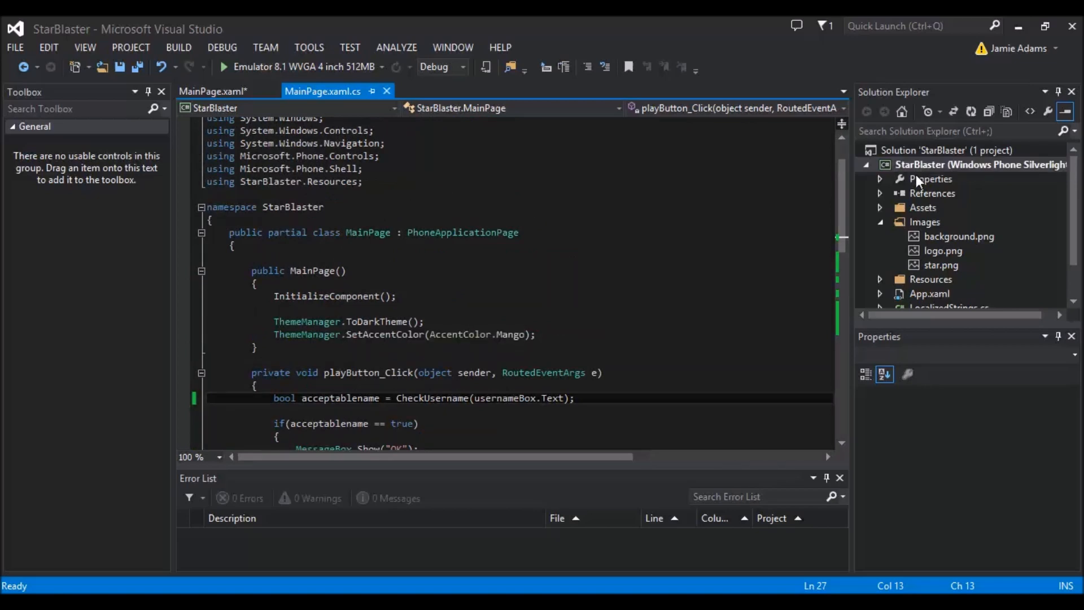
{"action": "right_click", "coordinate": [955, 164]}
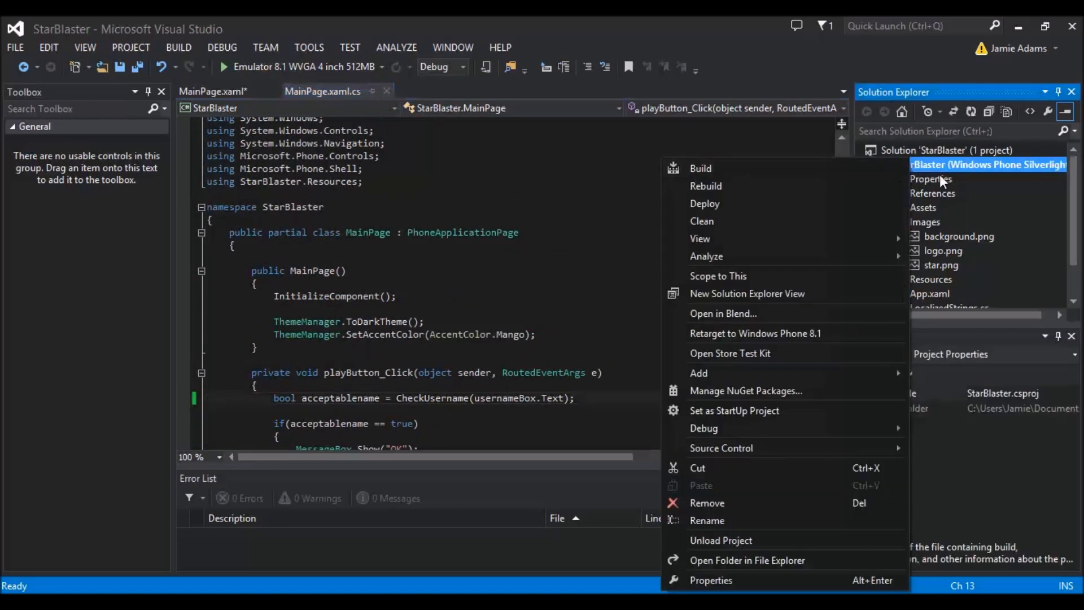
{"action": "mouse_move", "coordinate": [935, 188]}
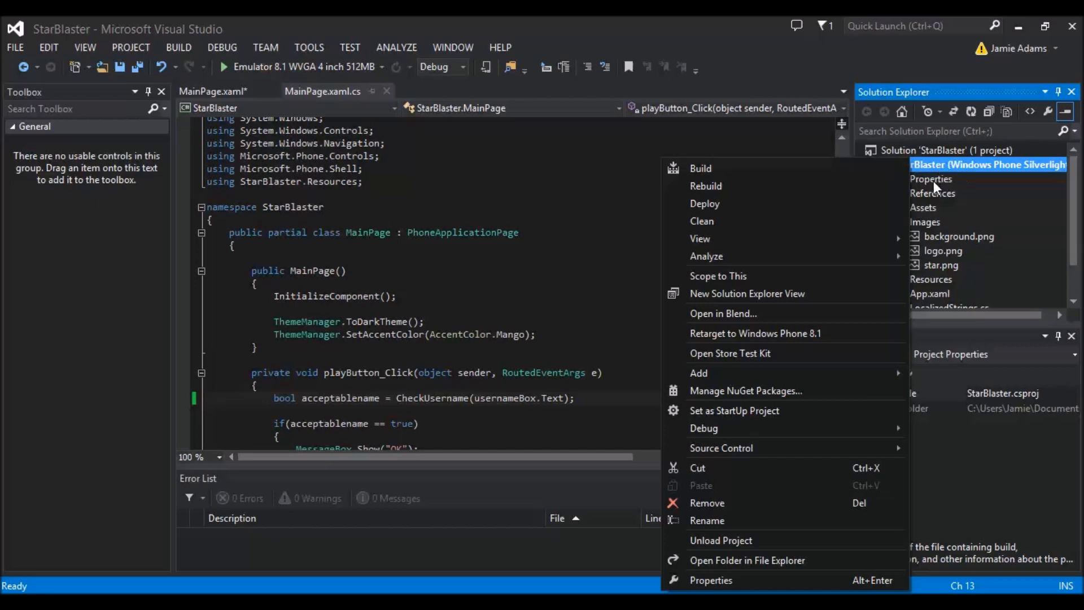
{"action": "mouse_move", "coordinate": [753, 390]}
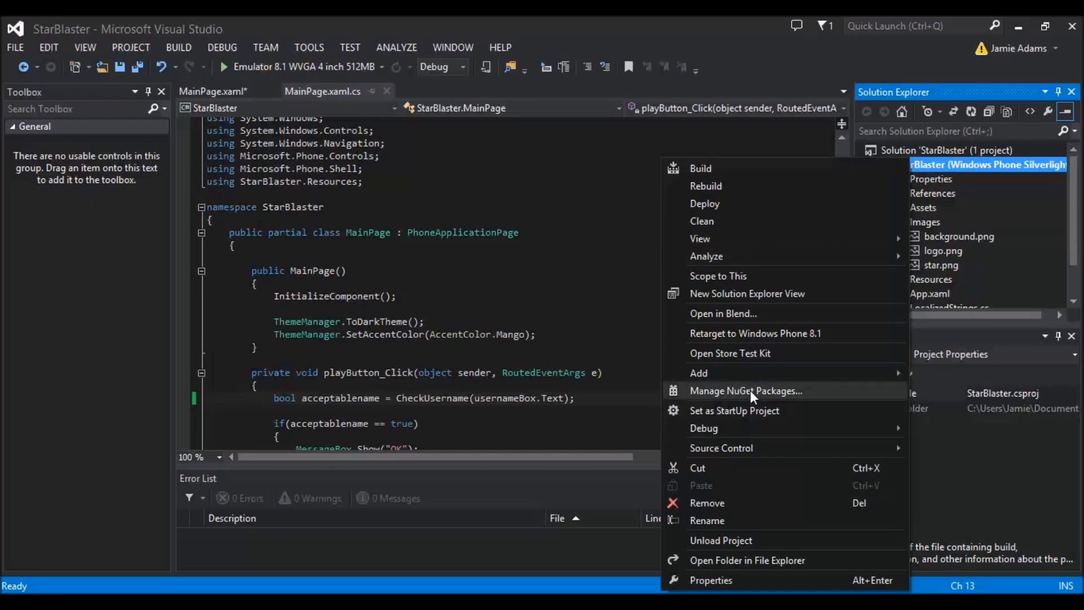
{"action": "left_click", "coordinate": [746, 390]}
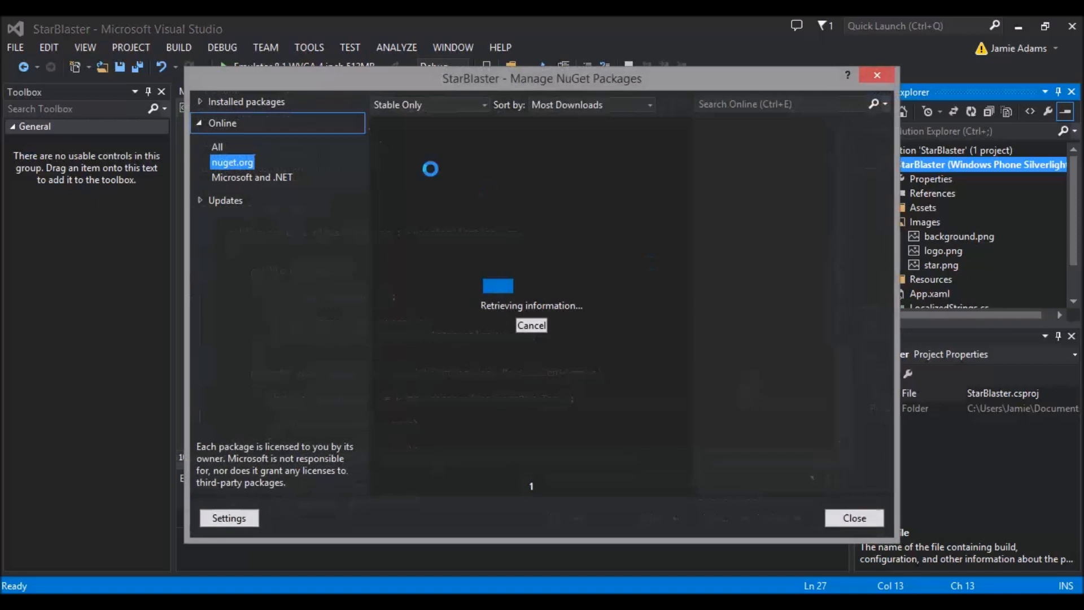
{"action": "left_click", "coordinate": [788, 104]}
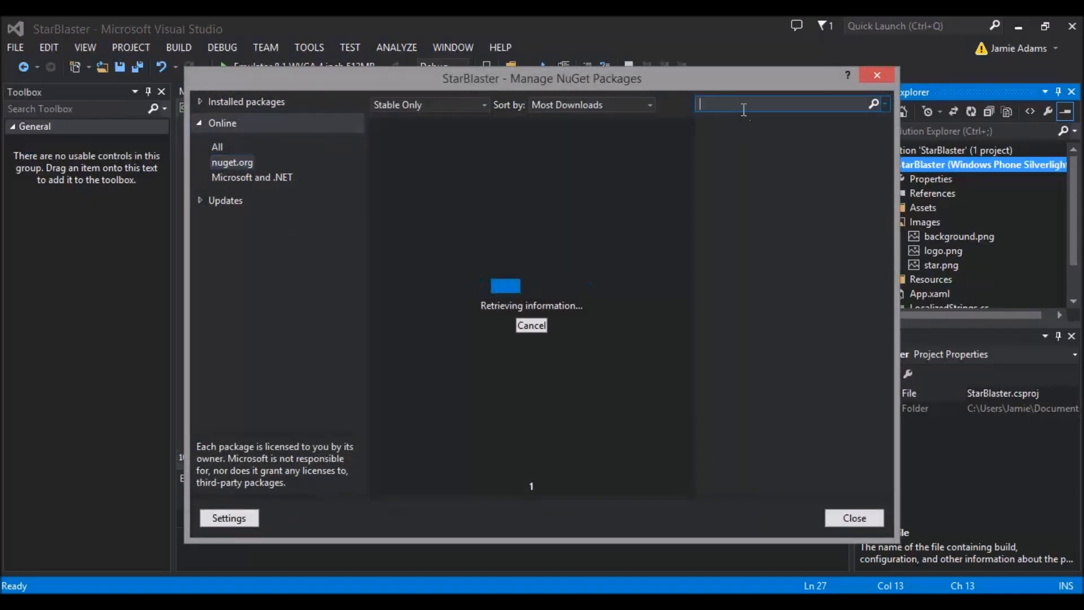
{"action": "type", "text": "thememanager"}
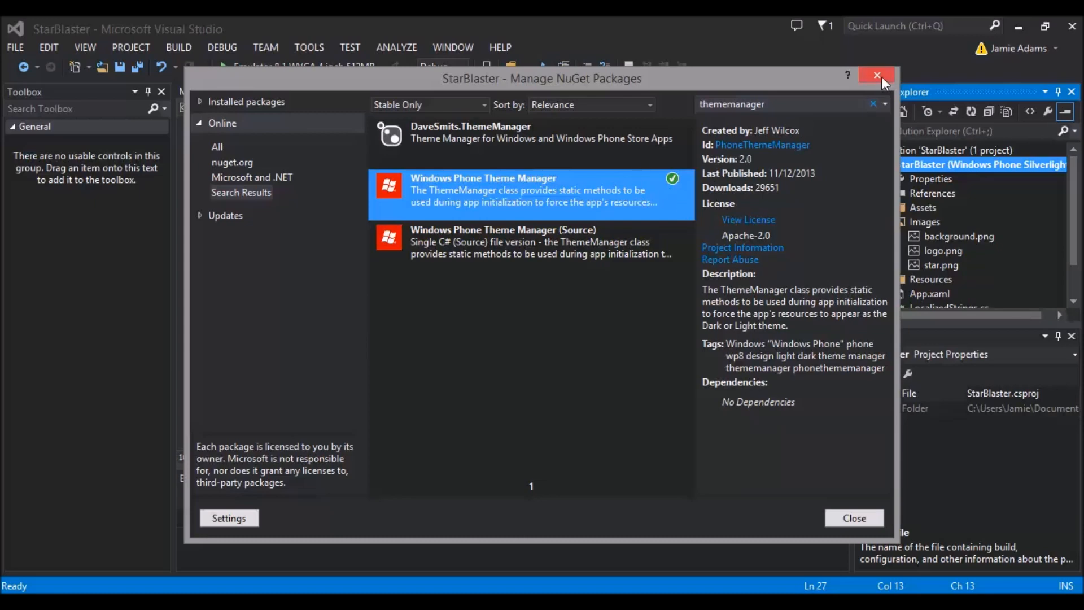
{"action": "left_click", "coordinate": [875, 75]}
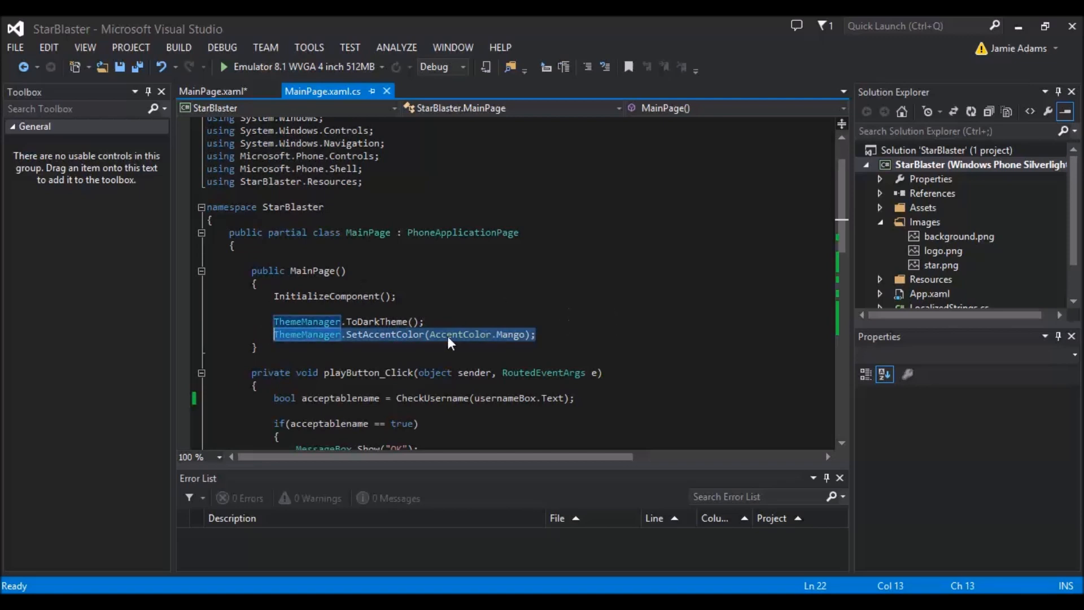
{"action": "left_click", "coordinate": [460, 334]}
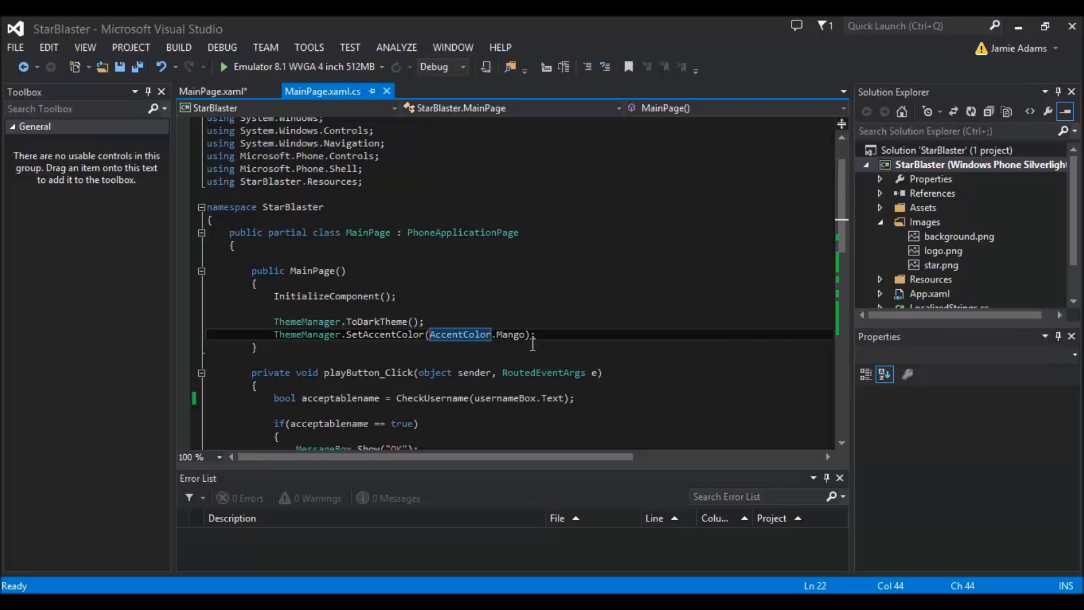
{"action": "mouse_move", "coordinate": [461, 344]}
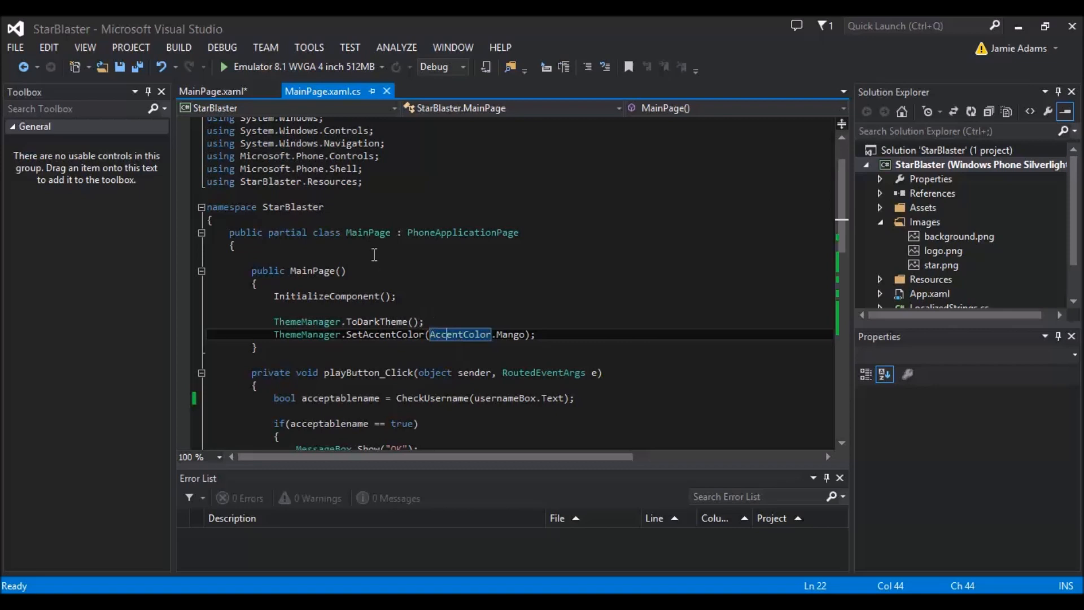
{"action": "left_click", "coordinate": [216, 90]}
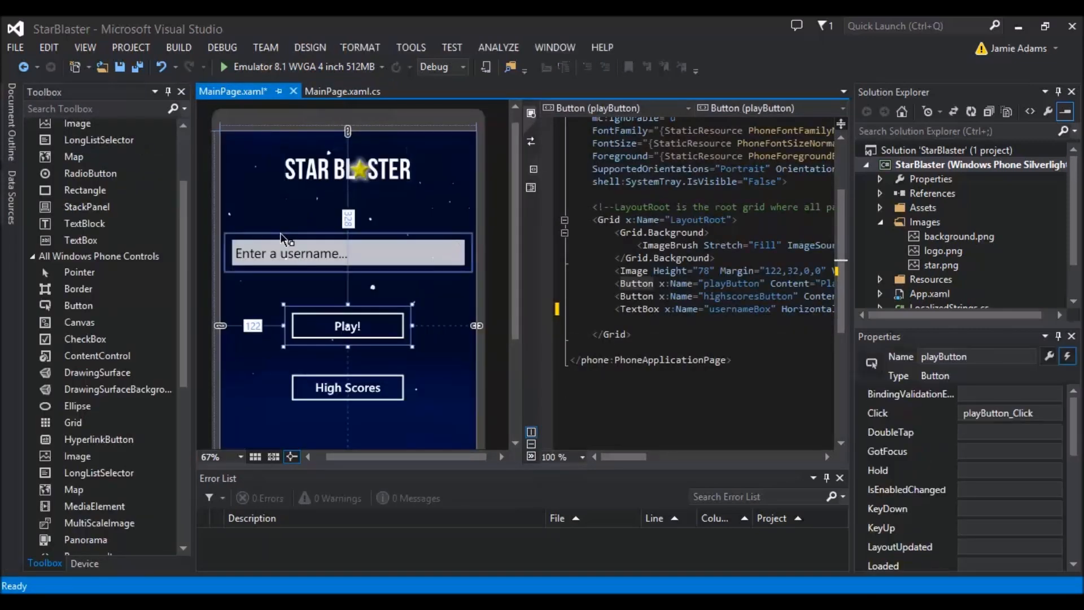
{"action": "left_click", "coordinate": [346, 253]}
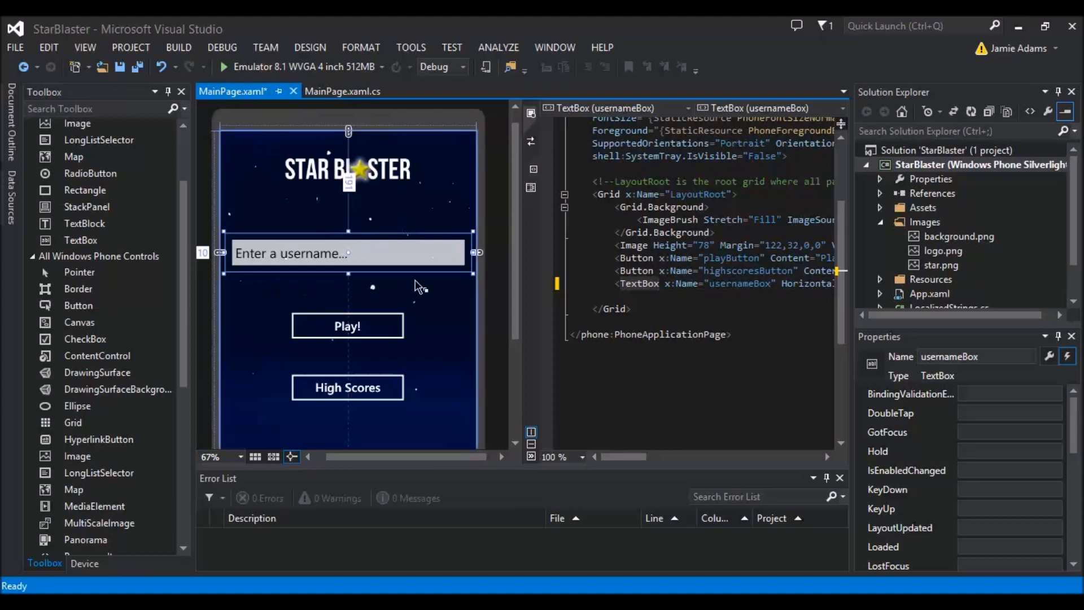
{"action": "left_click", "coordinate": [348, 326]}
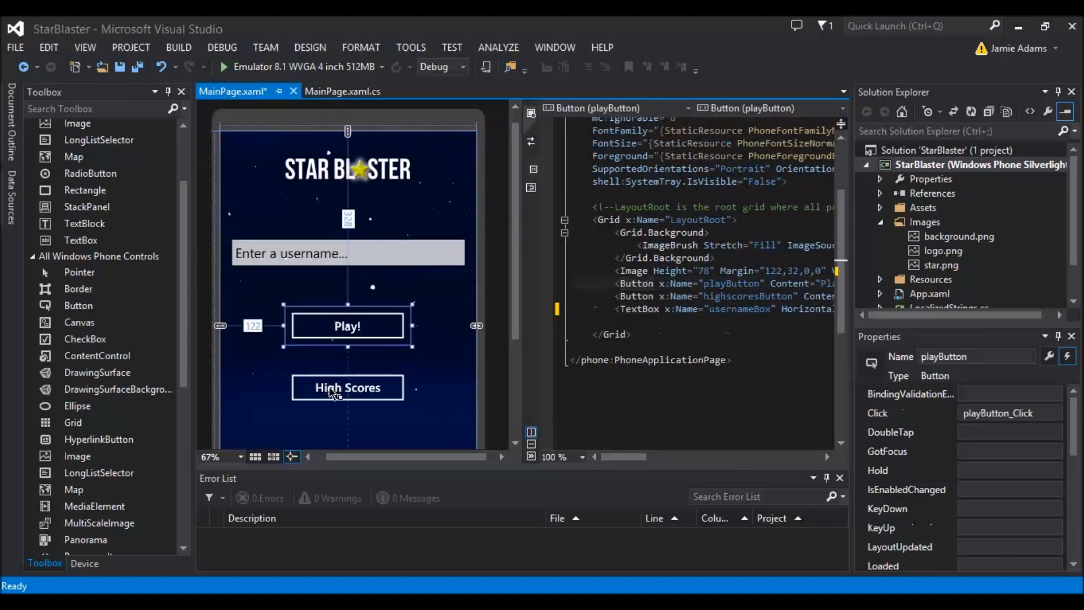
{"action": "left_click", "coordinate": [348, 387]}
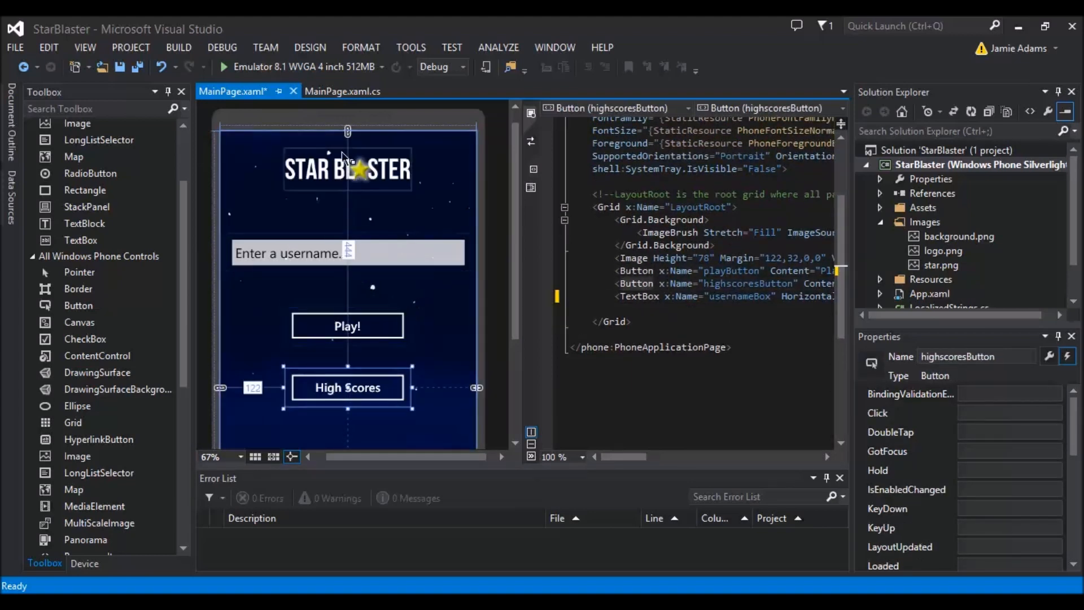
{"action": "left_click", "coordinate": [322, 90]}
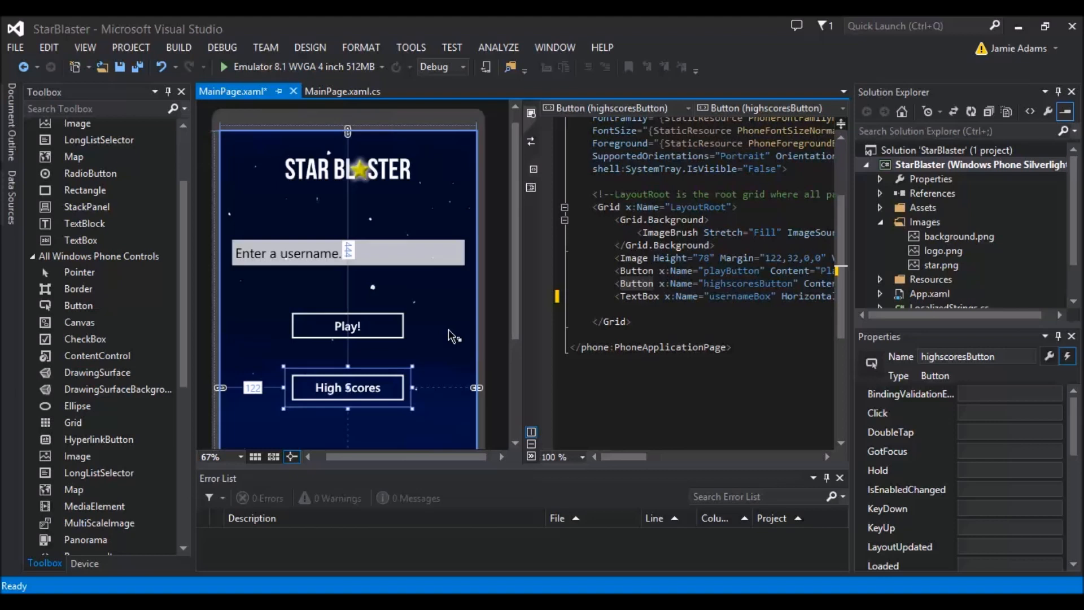
{"action": "mouse_move", "coordinate": [356, 78]}
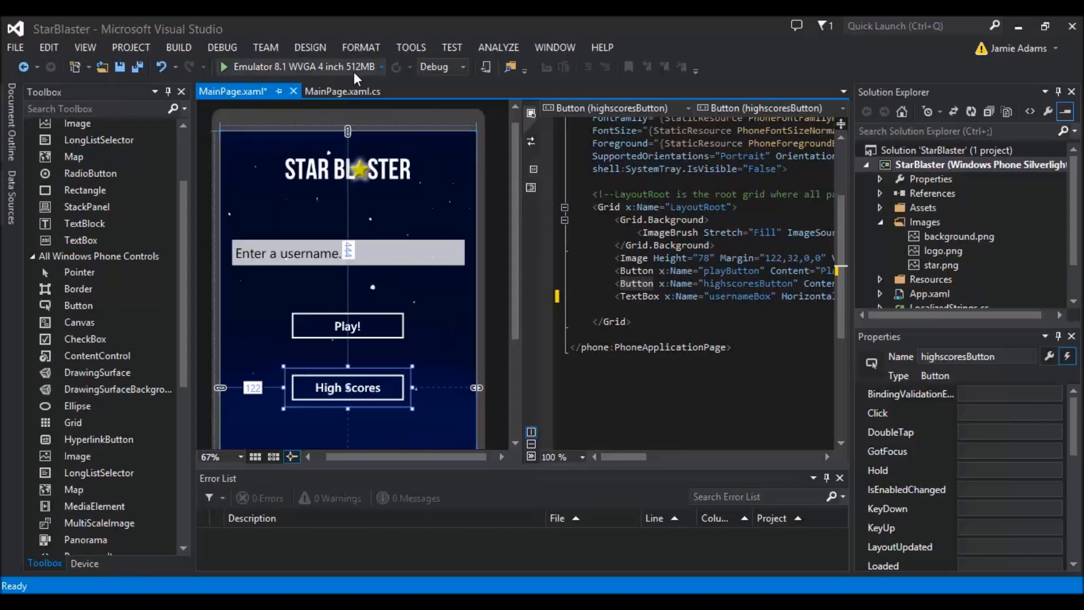
{"action": "left_click", "coordinate": [323, 90]}
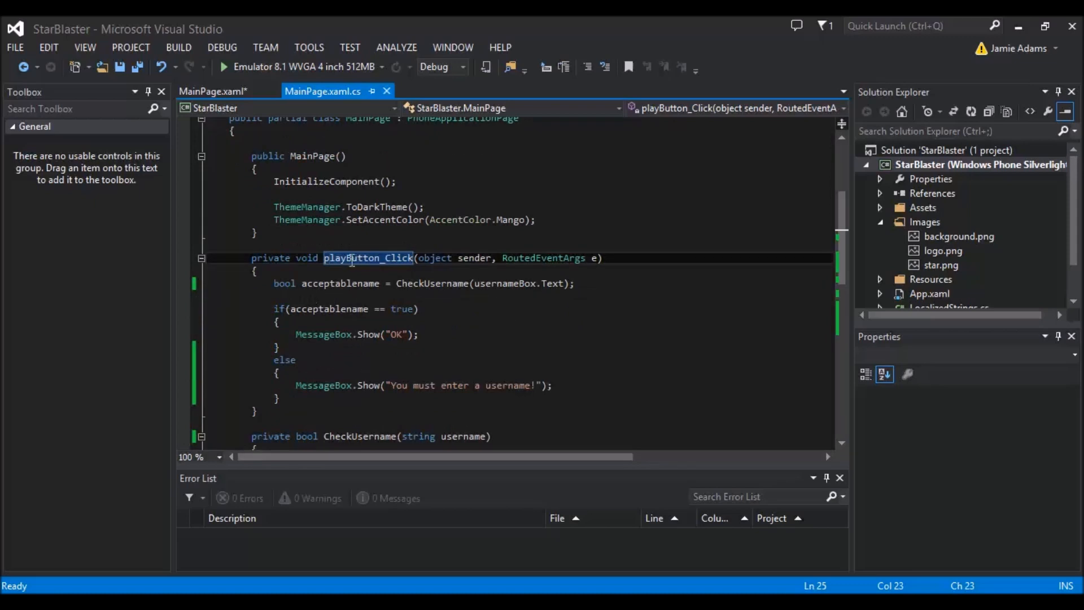
{"action": "scroll", "scroll_direction": "down", "scroll_amount": 3}
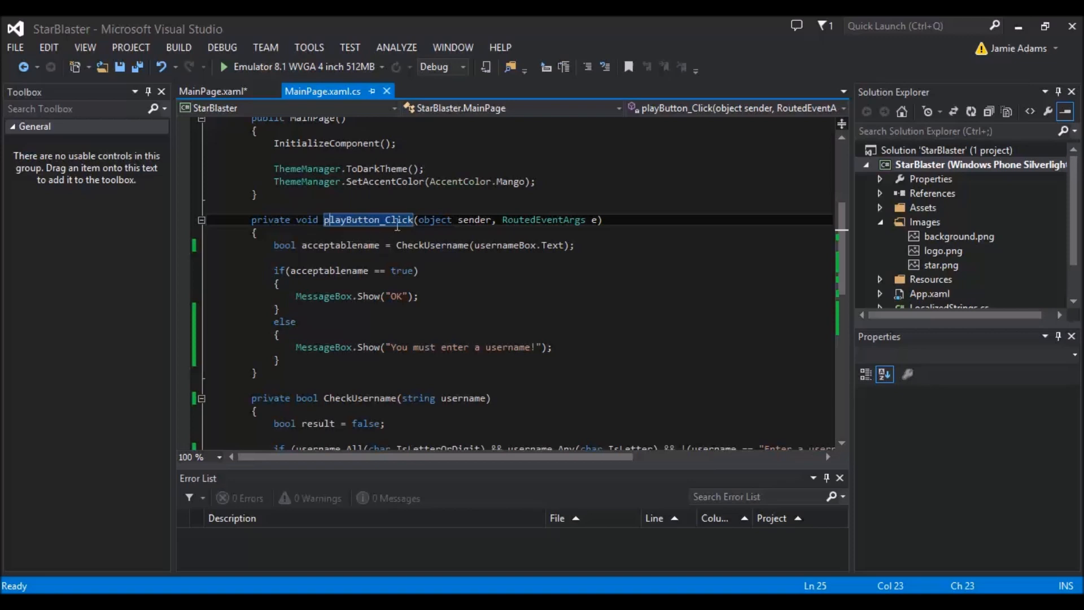
{"action": "mouse_move", "coordinate": [507, 258]}
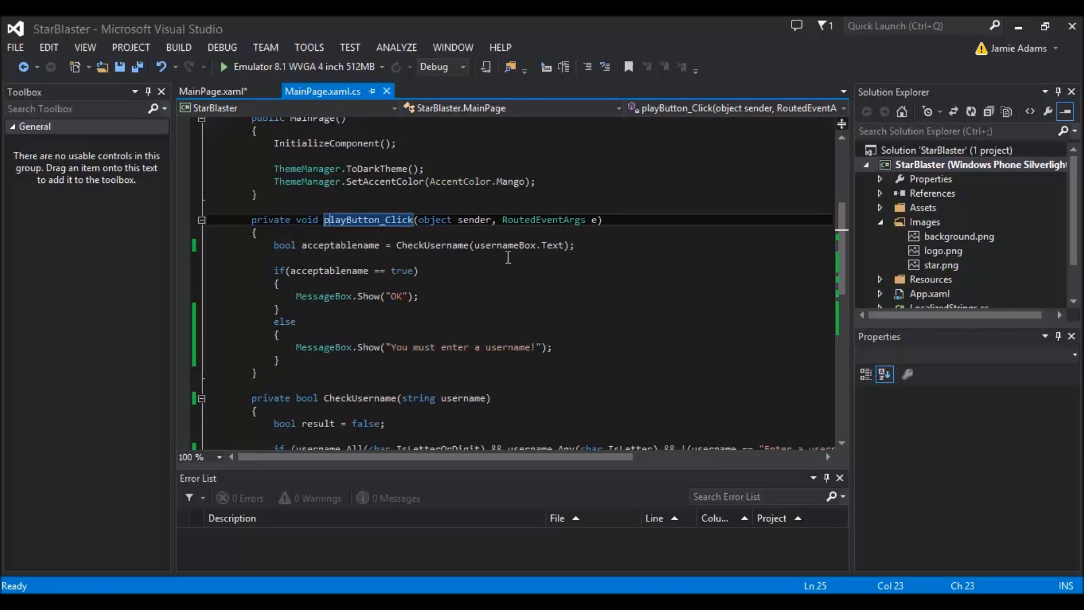
{"action": "double_click", "coordinate": [519, 244]}
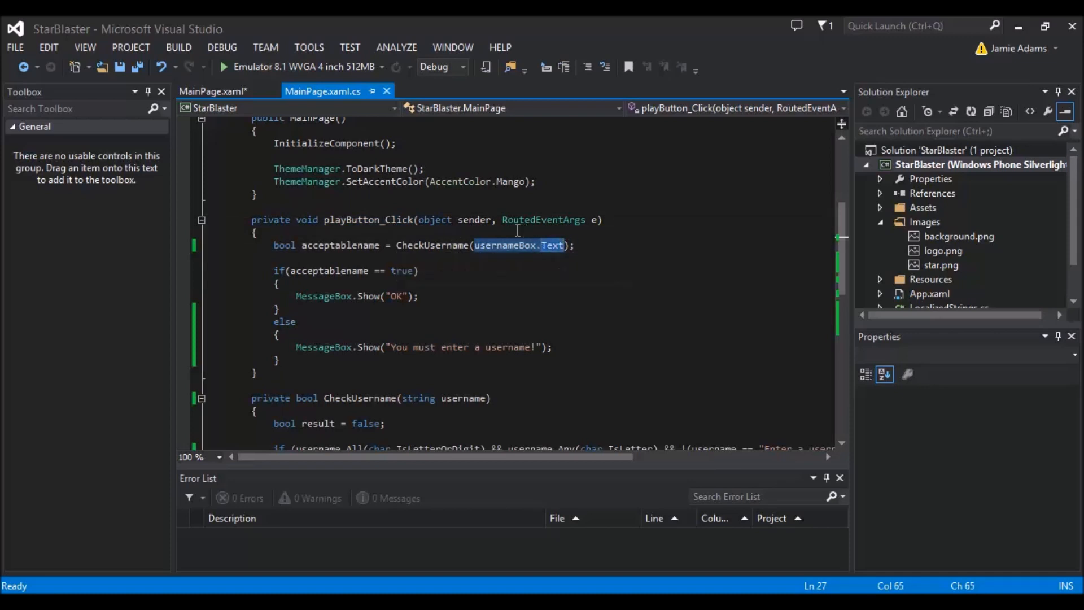
{"action": "mouse_move", "coordinate": [493, 250]}
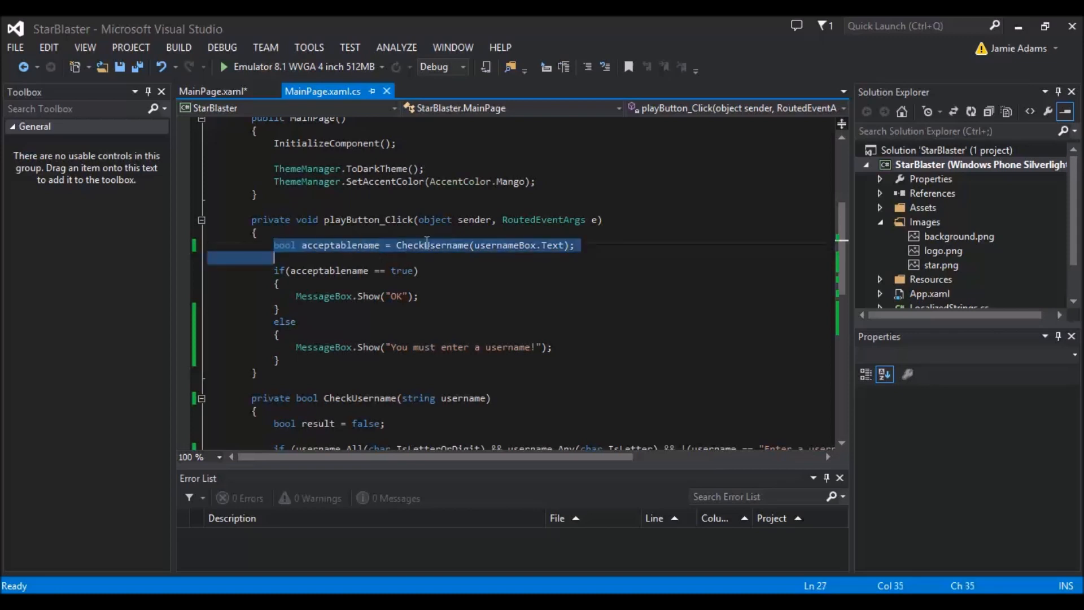
{"action": "left_click", "coordinate": [560, 244]}
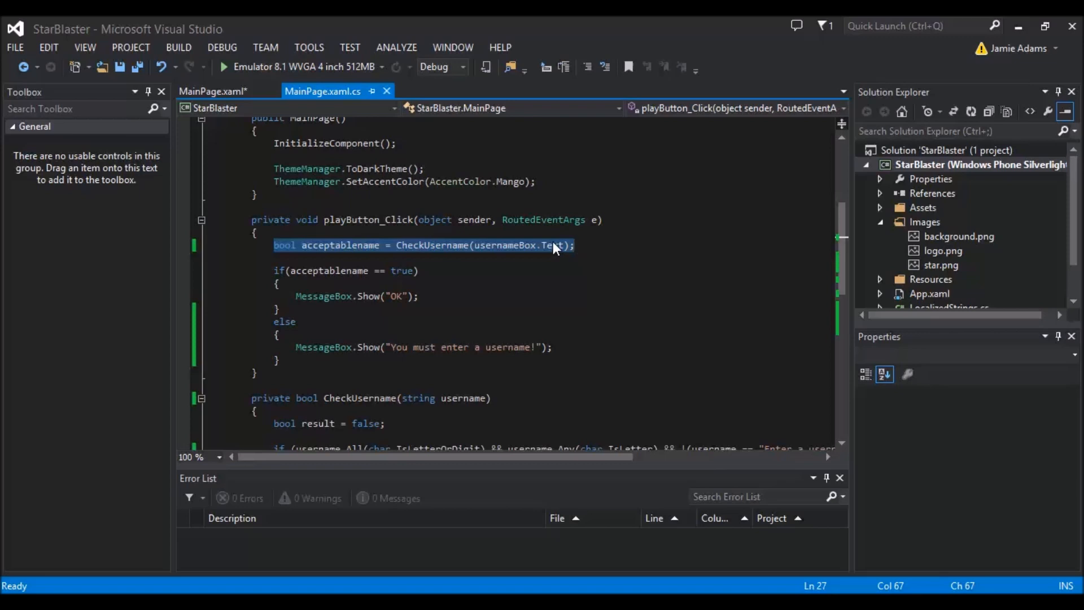
{"action": "left_click", "coordinate": [397, 245]}
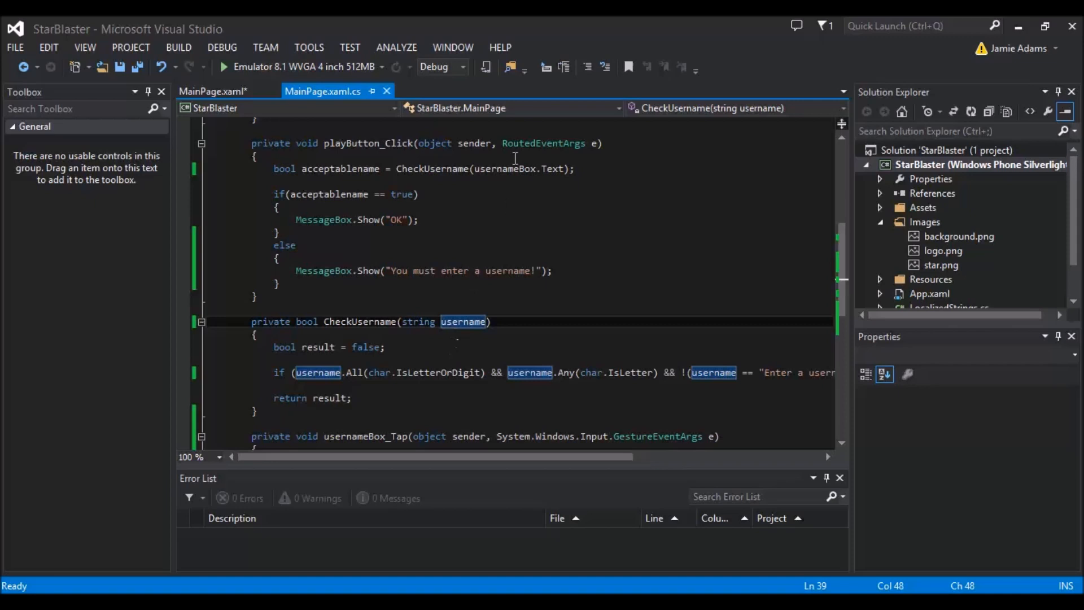
{"action": "mouse_move", "coordinate": [533, 169]}
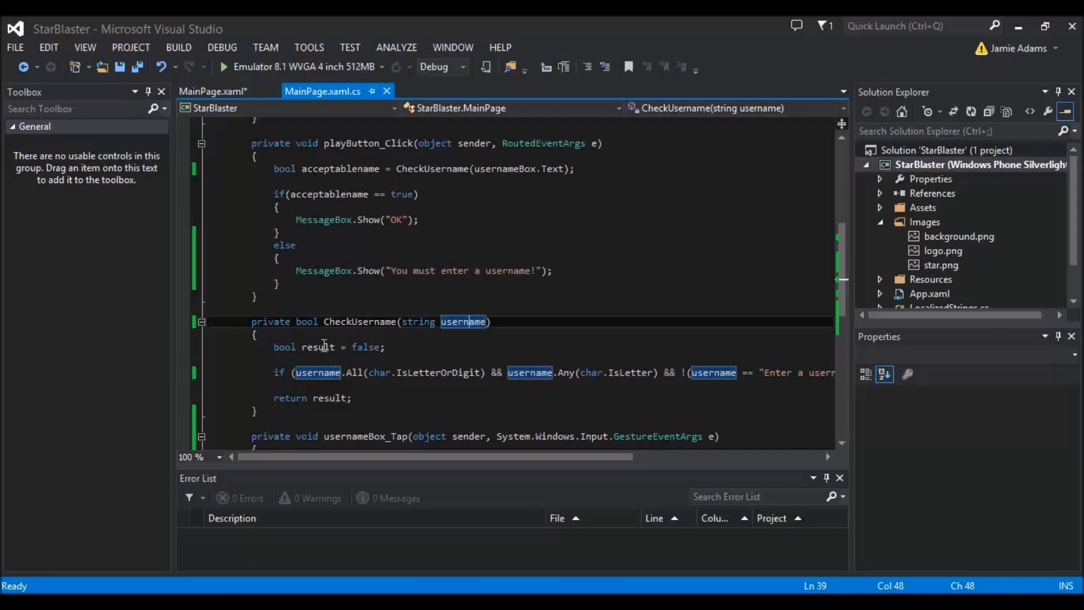
{"action": "mouse_move", "coordinate": [371, 347]}
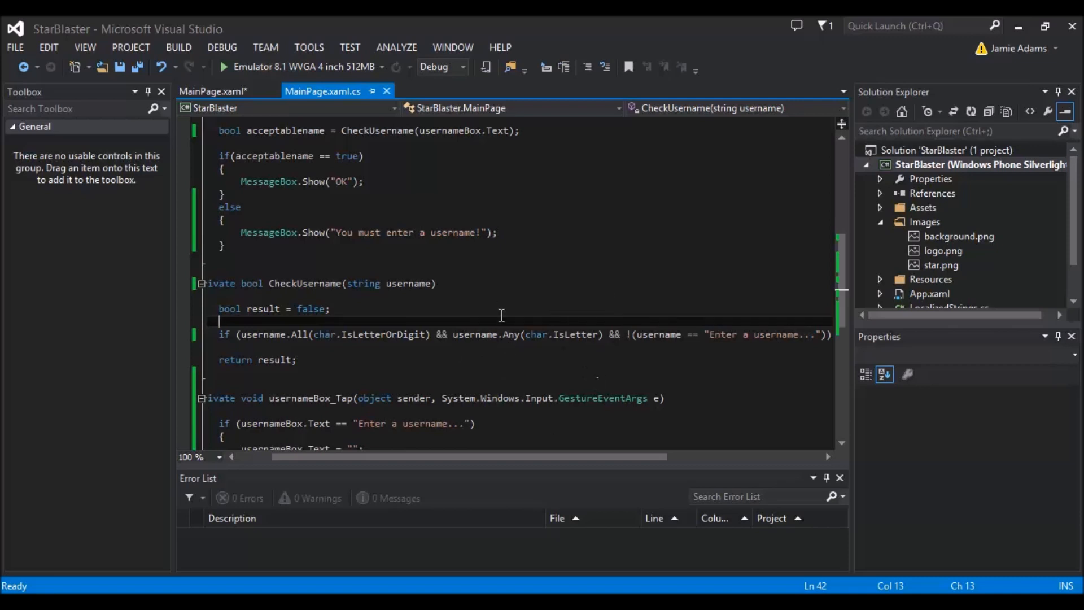
{"action": "mouse_move", "coordinate": [441, 325]}
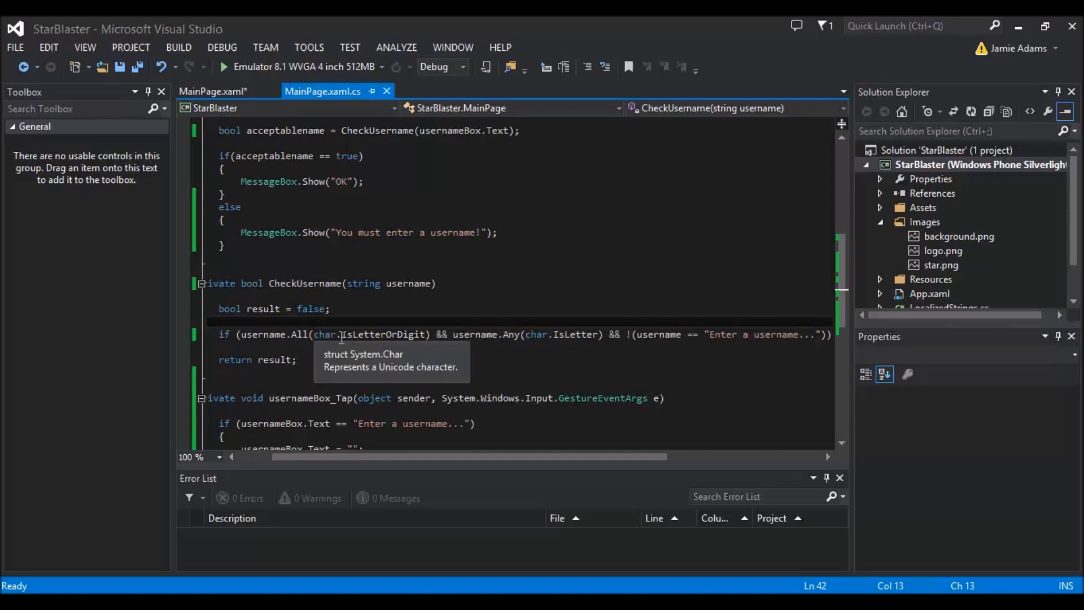
{"action": "mouse_move", "coordinate": [362, 323]}
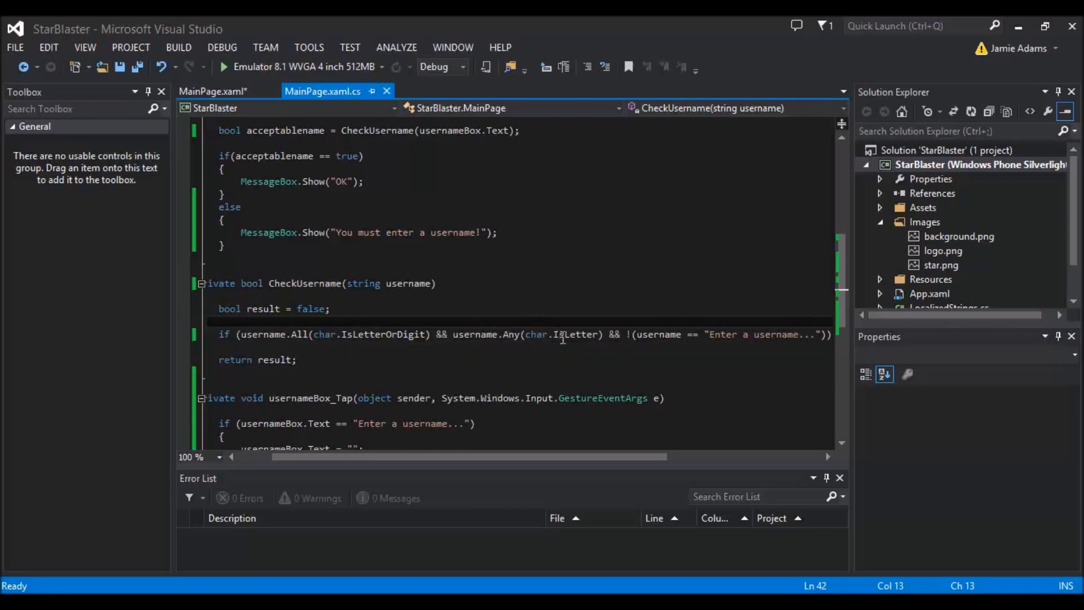
{"action": "mouse_move", "coordinate": [570, 334]}
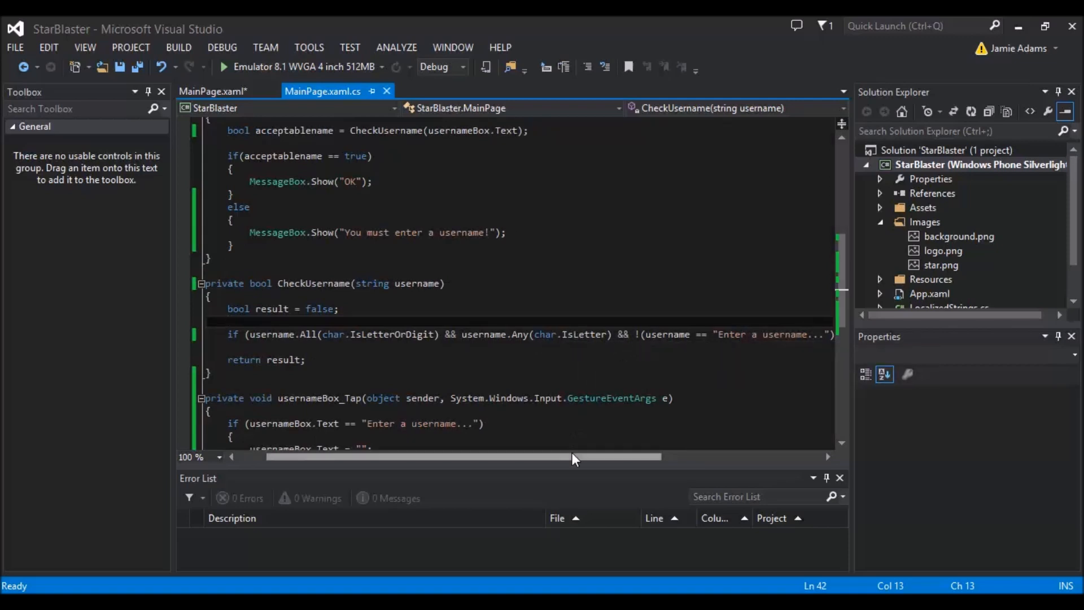
Add && !(username == "Enter a username...") to CheckUsername's if condition
{"action": "scroll", "scroll_direction": "right", "scroll_amount": 3}
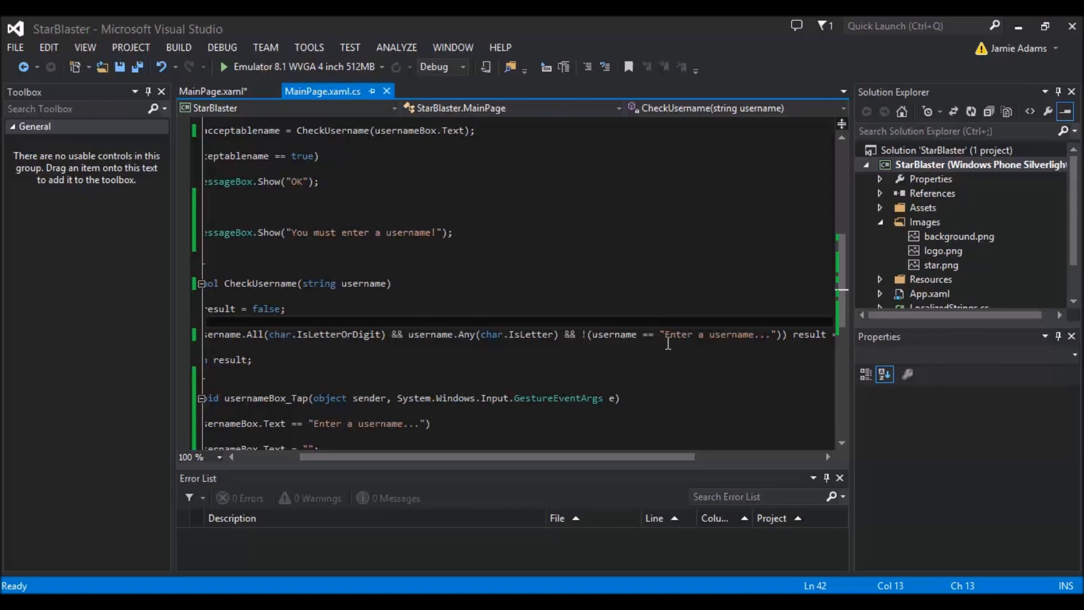
{"action": "left_click", "coordinate": [768, 334]}
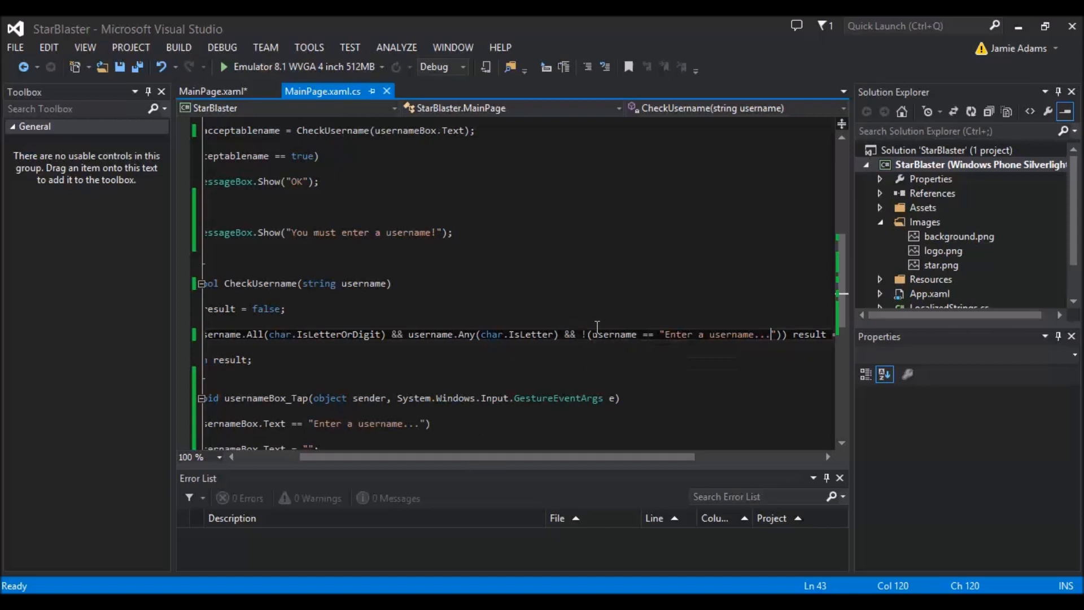
{"action": "mouse_move", "coordinate": [742, 358]}
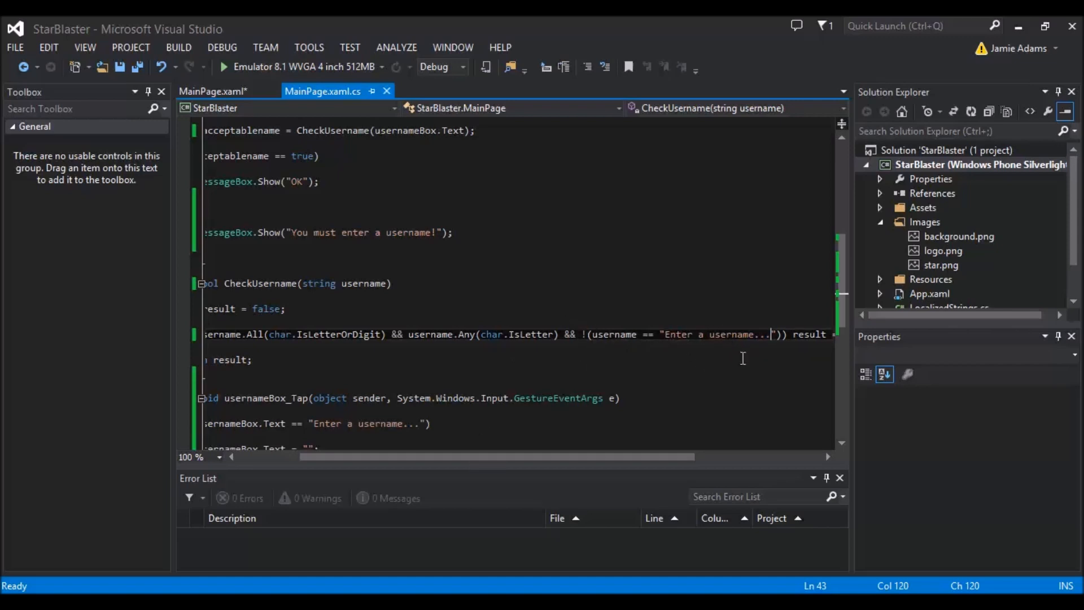
{"action": "left_click", "coordinate": [470, 334]}
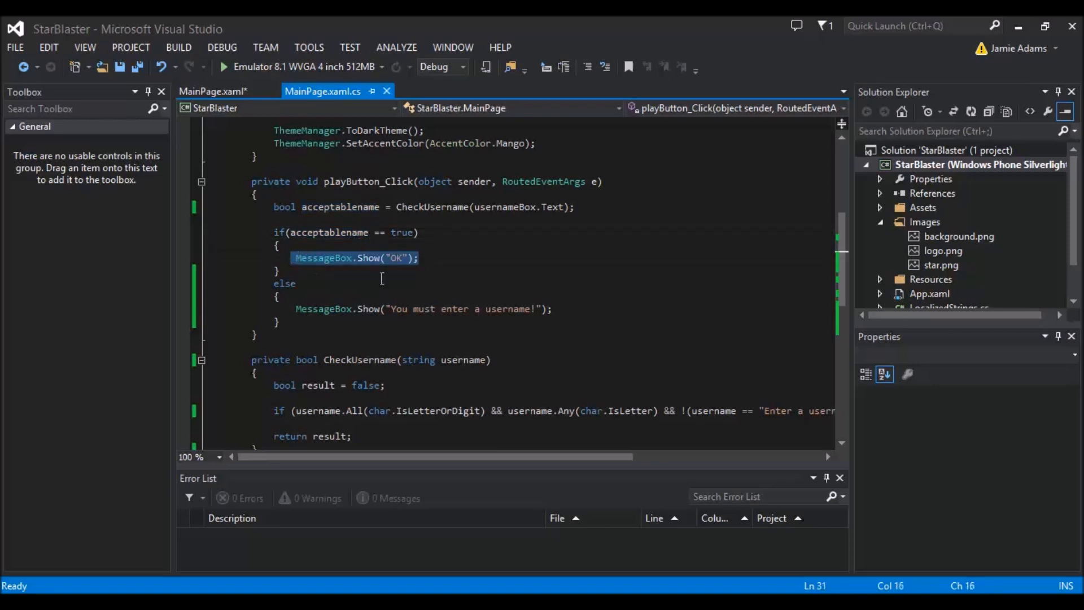
{"action": "left_click", "coordinate": [559, 327]}
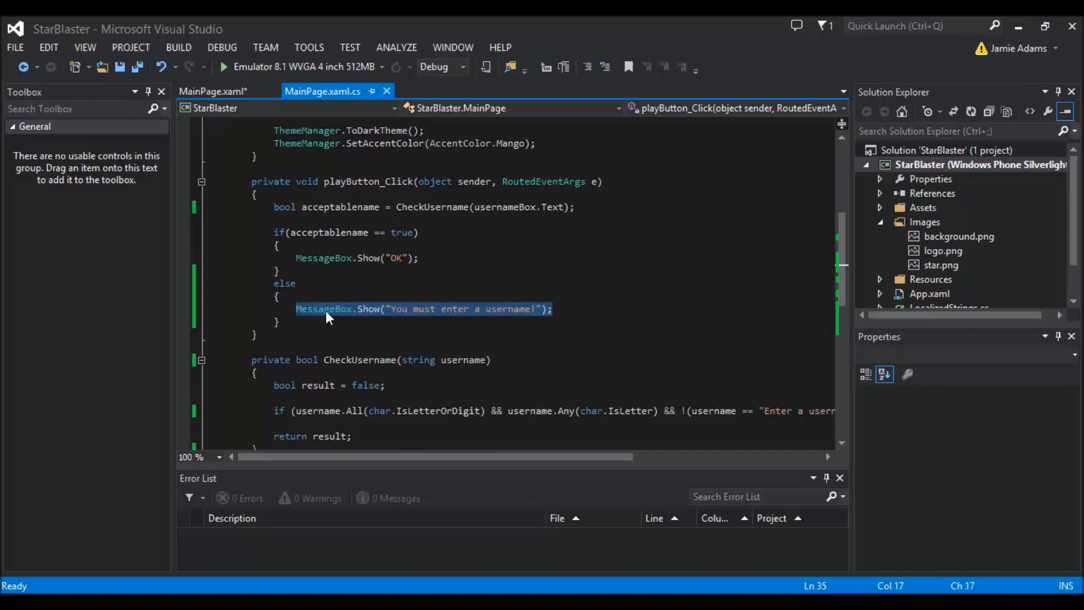
{"action": "left_click", "coordinate": [364, 258]}
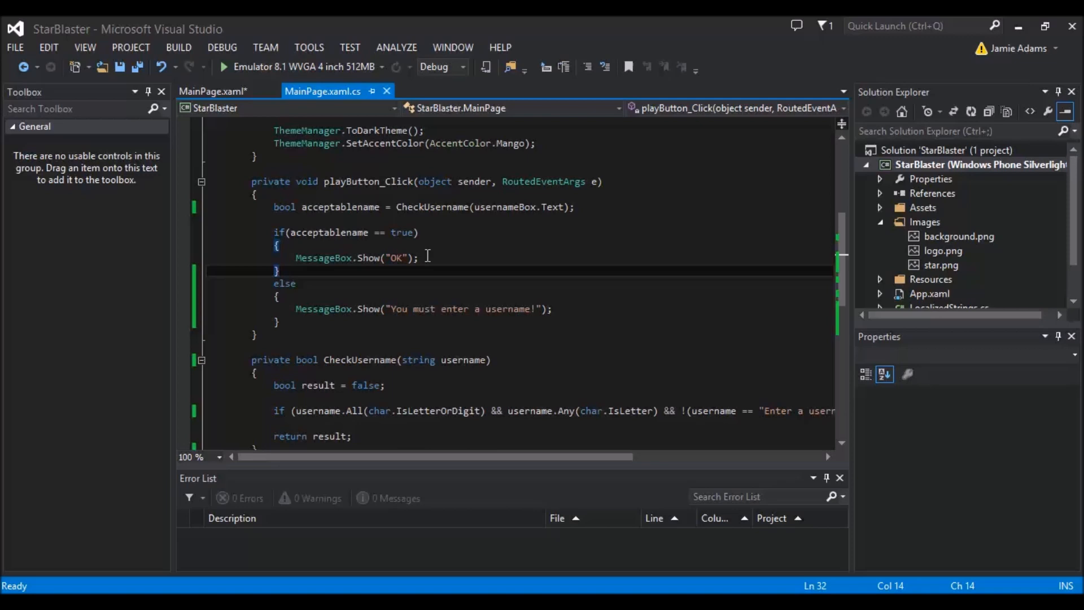
{"action": "scroll", "scroll_direction": "down", "scroll_amount": 3}
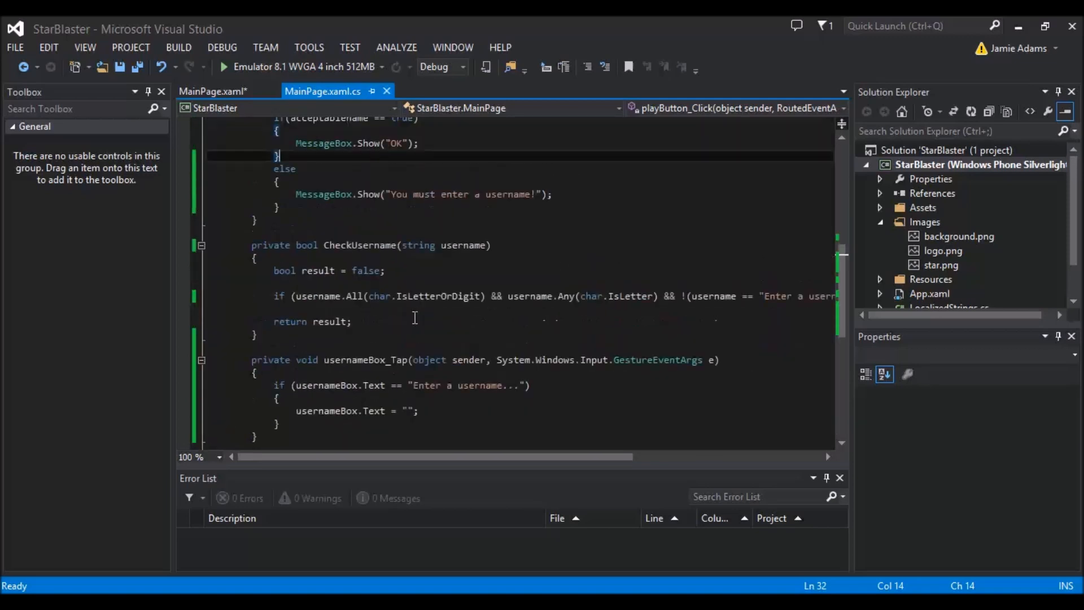
{"action": "left_click", "coordinate": [223, 66]}
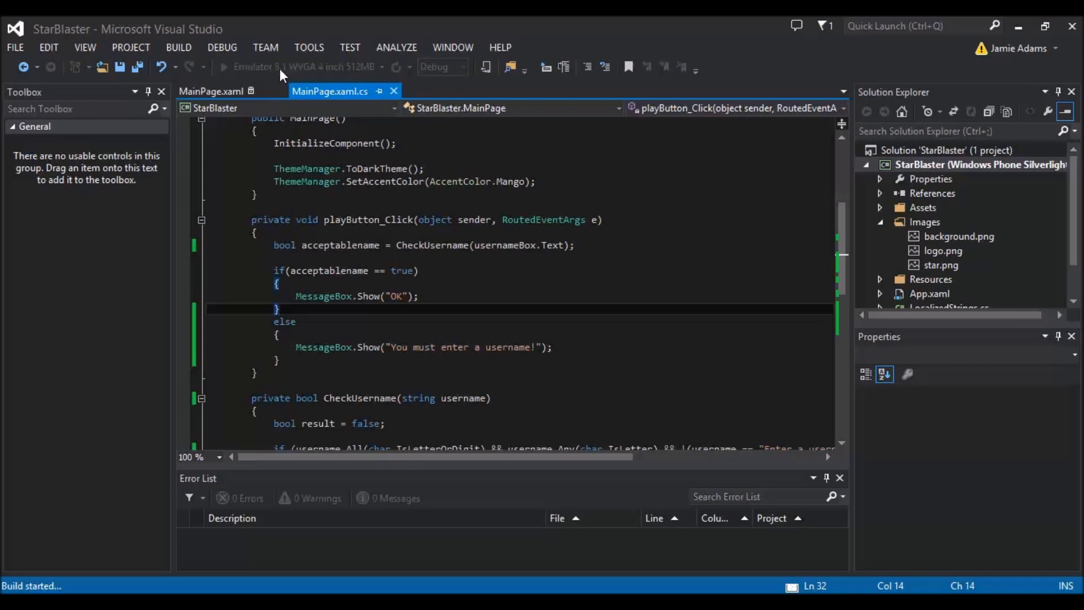
Run StarBlaster in the emulator and try Play twice with an empty username
{"action": "left_click", "coordinate": [225, 67]}
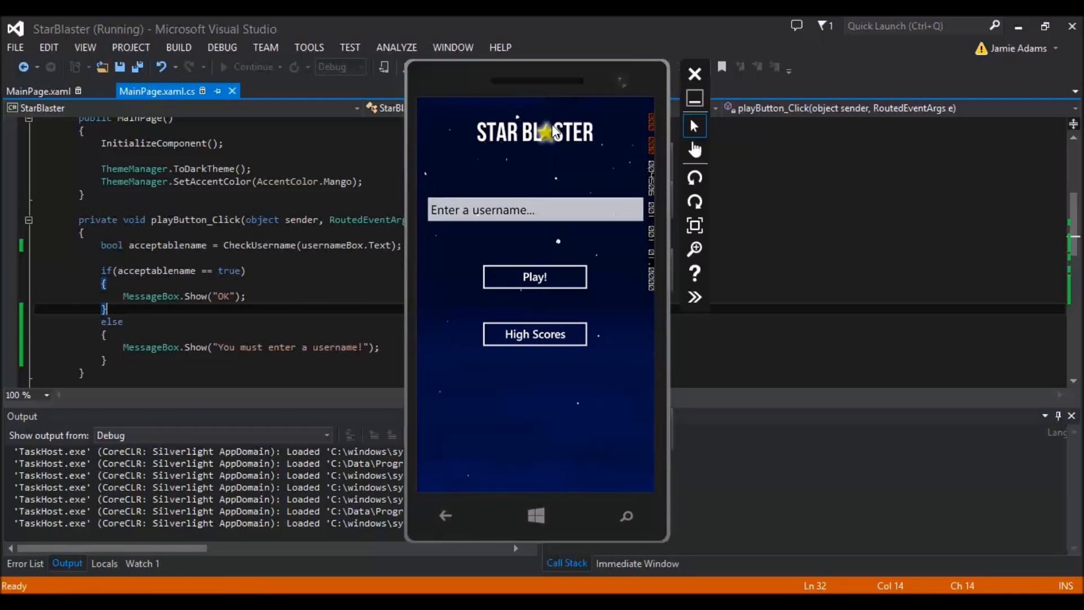
{"action": "mouse_move", "coordinate": [542, 160]}
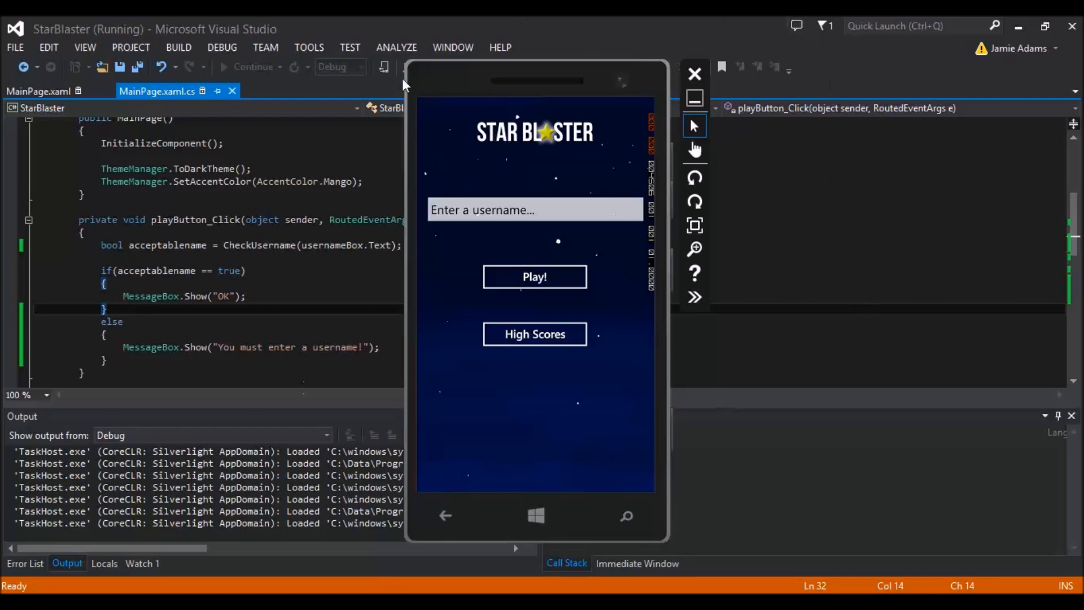
{"action": "mouse_move", "coordinate": [546, 212]}
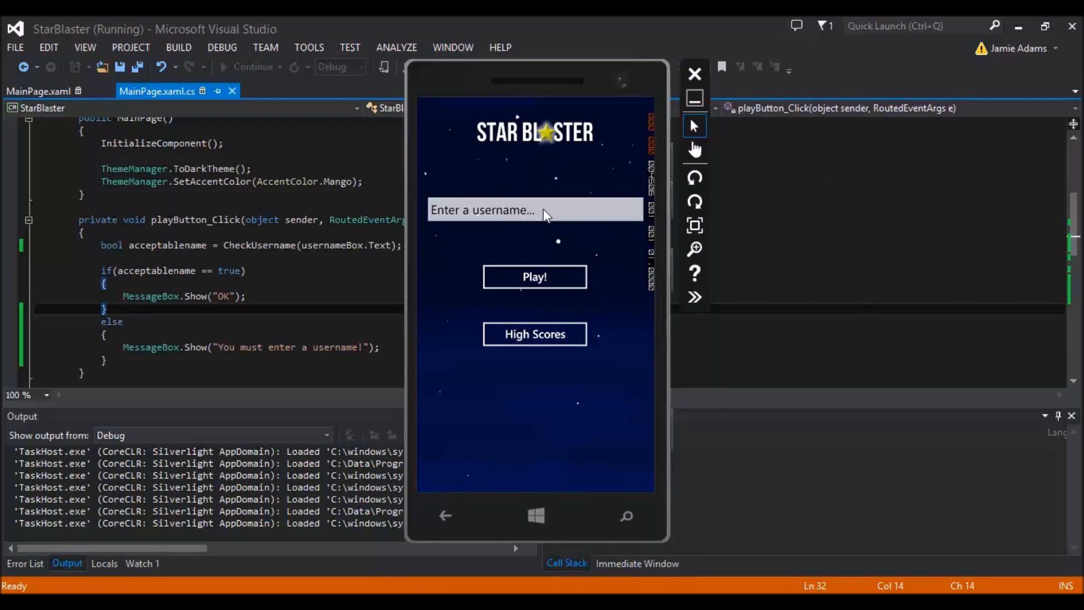
{"action": "left_click", "coordinate": [535, 210]}
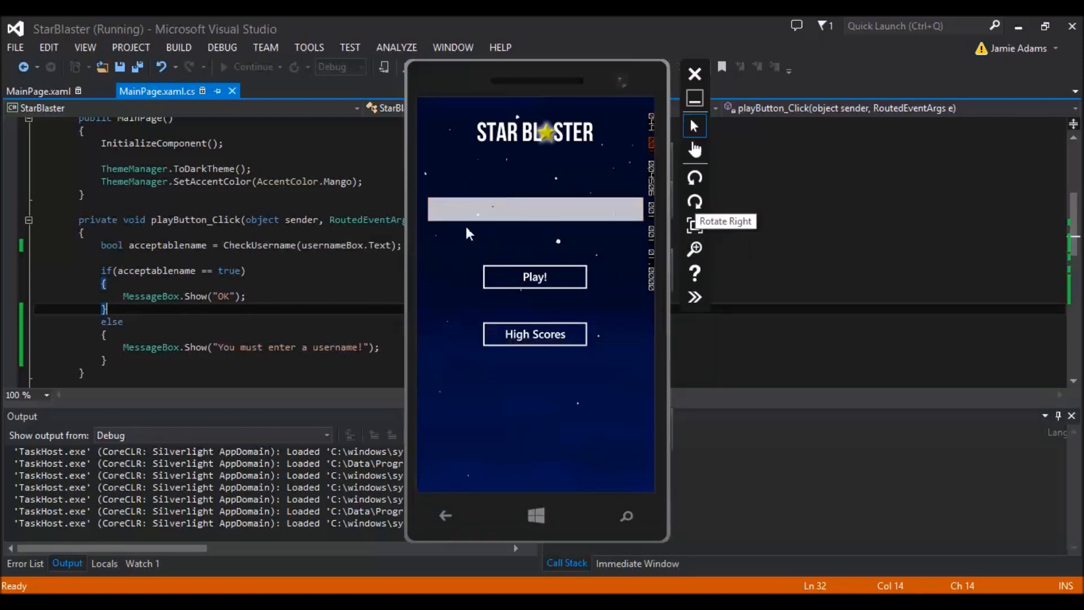
{"action": "left_click", "coordinate": [535, 276]}
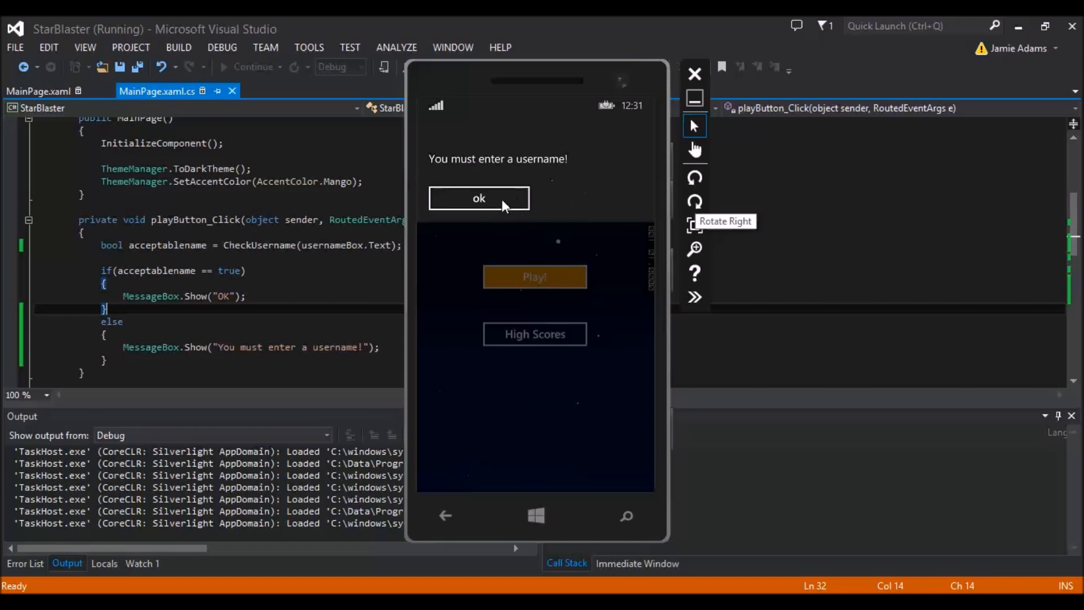
{"action": "left_click", "coordinate": [478, 198]}
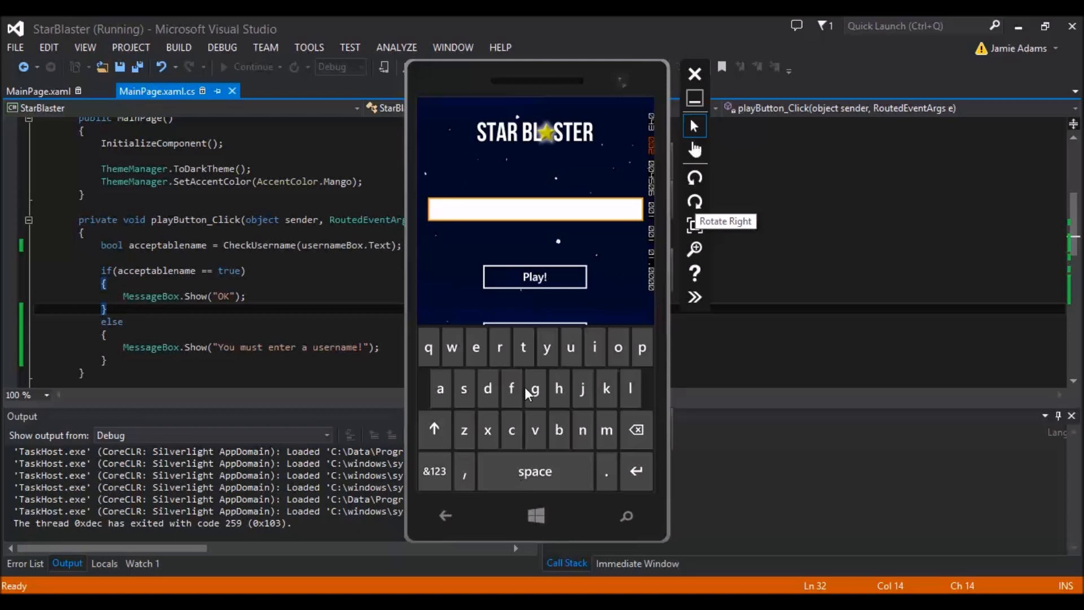
{"action": "left_click", "coordinate": [535, 277]}
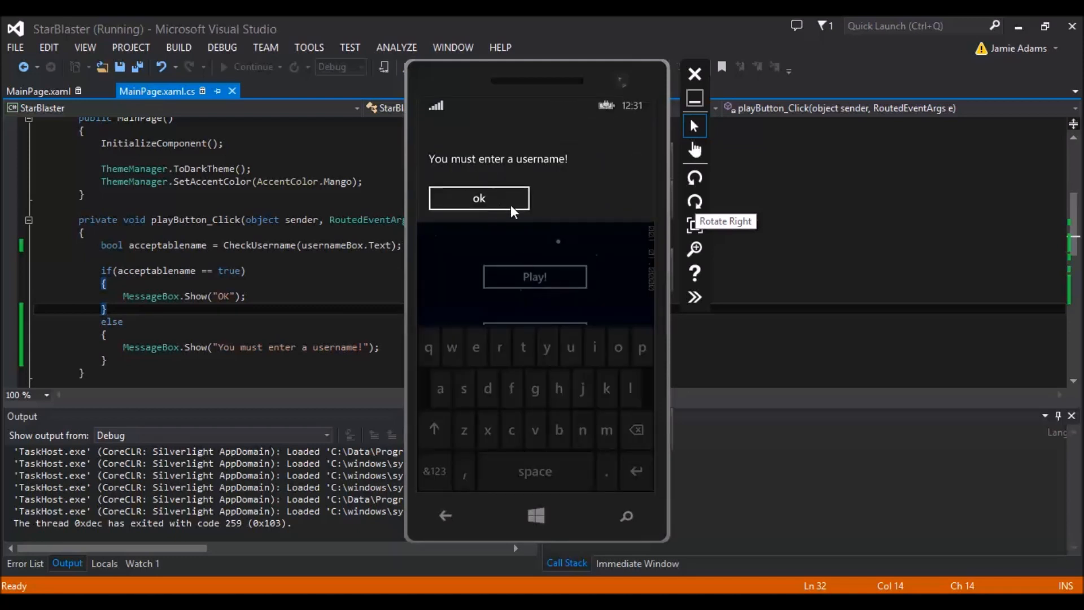
{"action": "left_click", "coordinate": [478, 198]}
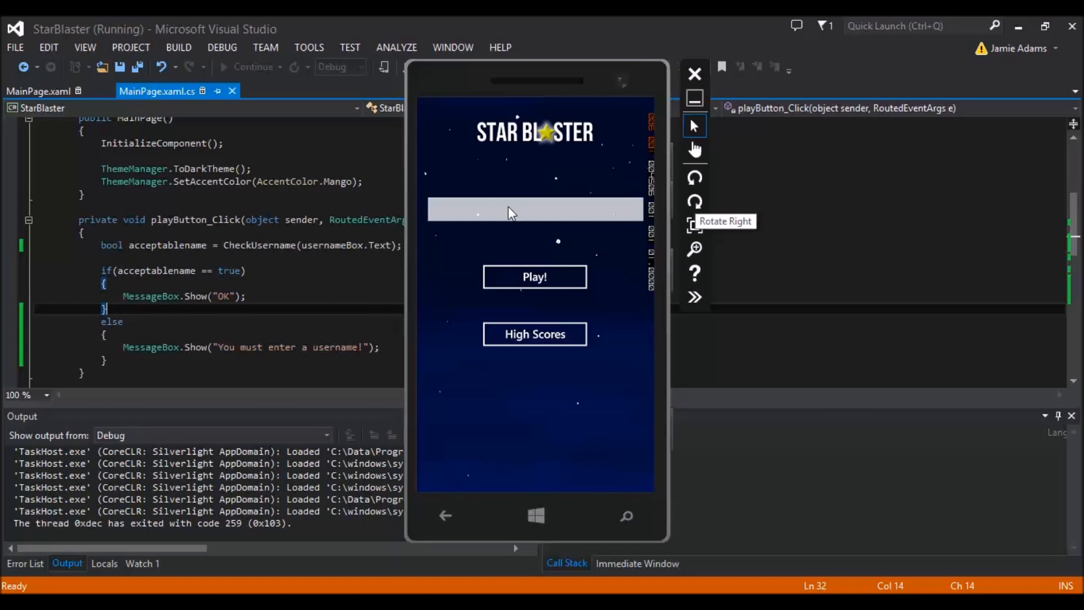
Retry the blank username, then try the digits-only name 23422 and dismiss the warning
{"action": "left_click", "coordinate": [535, 210]}
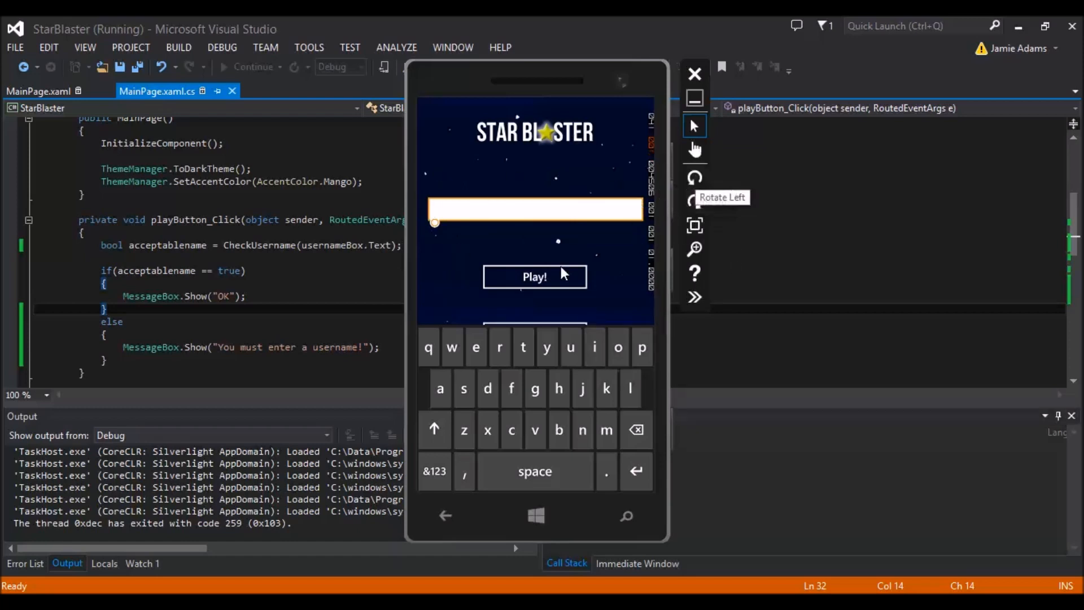
{"action": "mouse_move", "coordinate": [460, 244]}
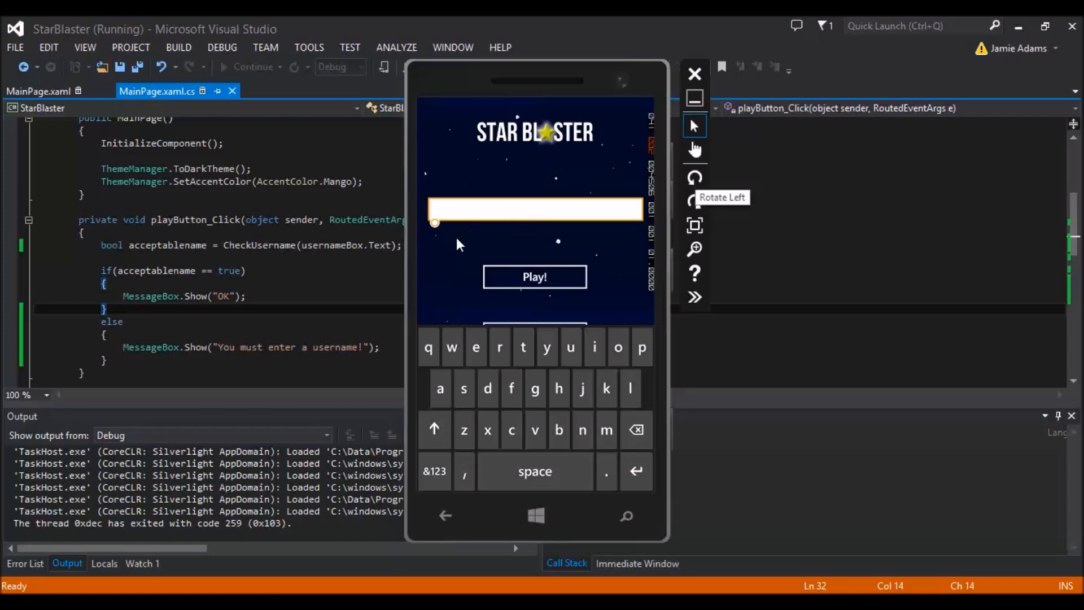
{"action": "mouse_move", "coordinate": [520, 293]}
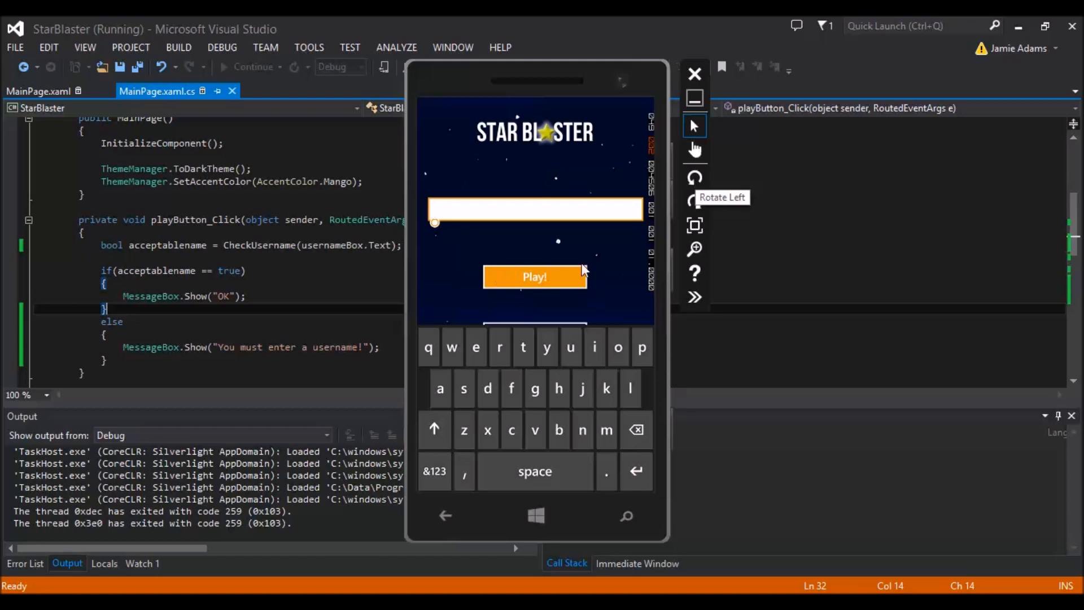
{"action": "left_click", "coordinate": [534, 276]}
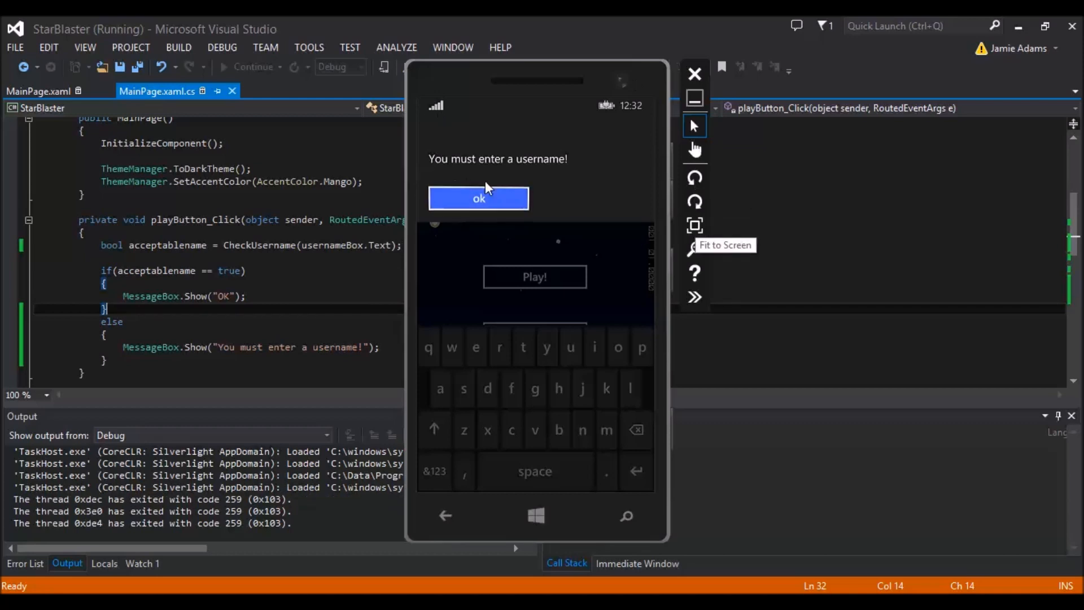
{"action": "left_click", "coordinate": [478, 198]}
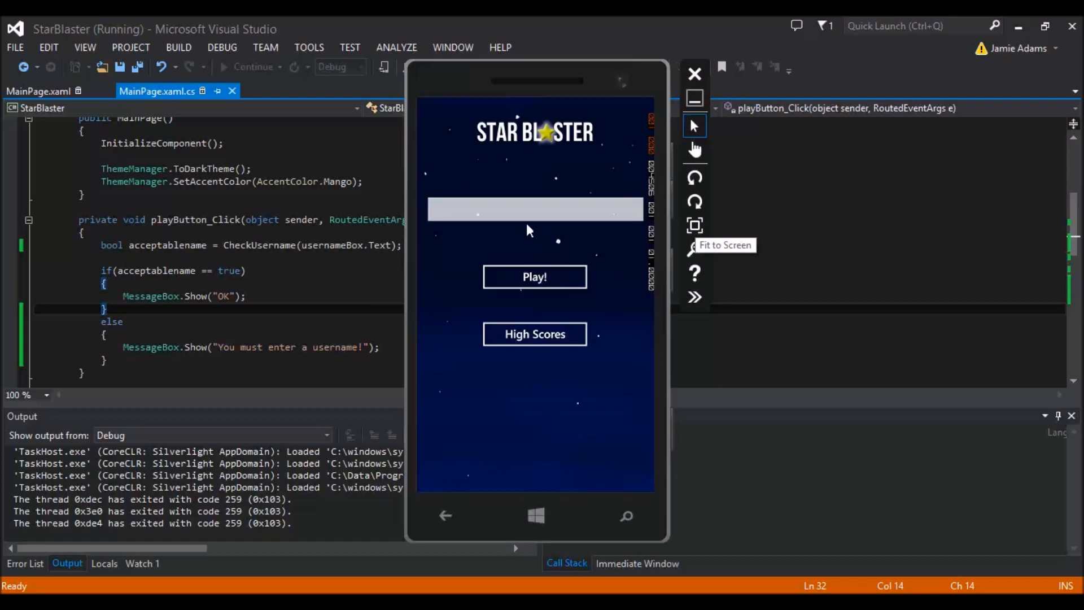
{"action": "left_click", "coordinate": [535, 209]}
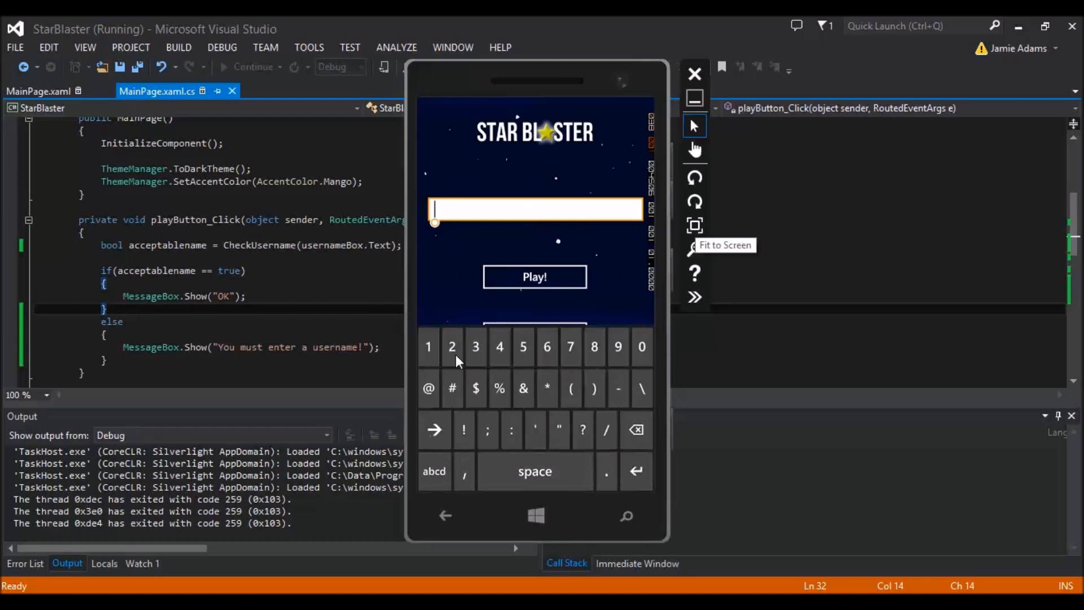
{"action": "type", "text": "23422"}
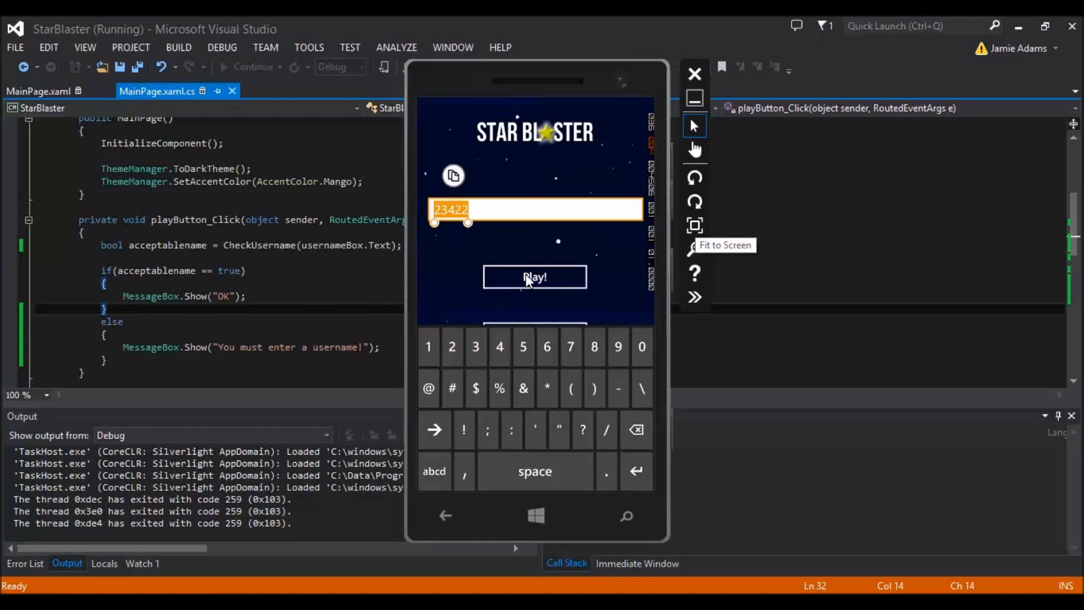
{"action": "left_click", "coordinate": [534, 277]}
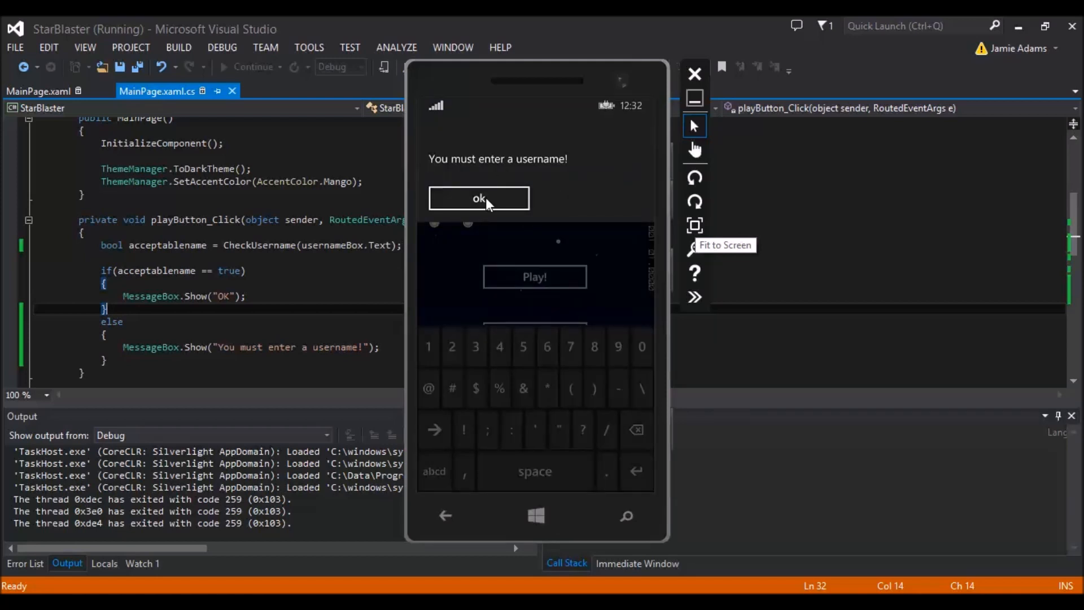
{"action": "left_click", "coordinate": [478, 198]}
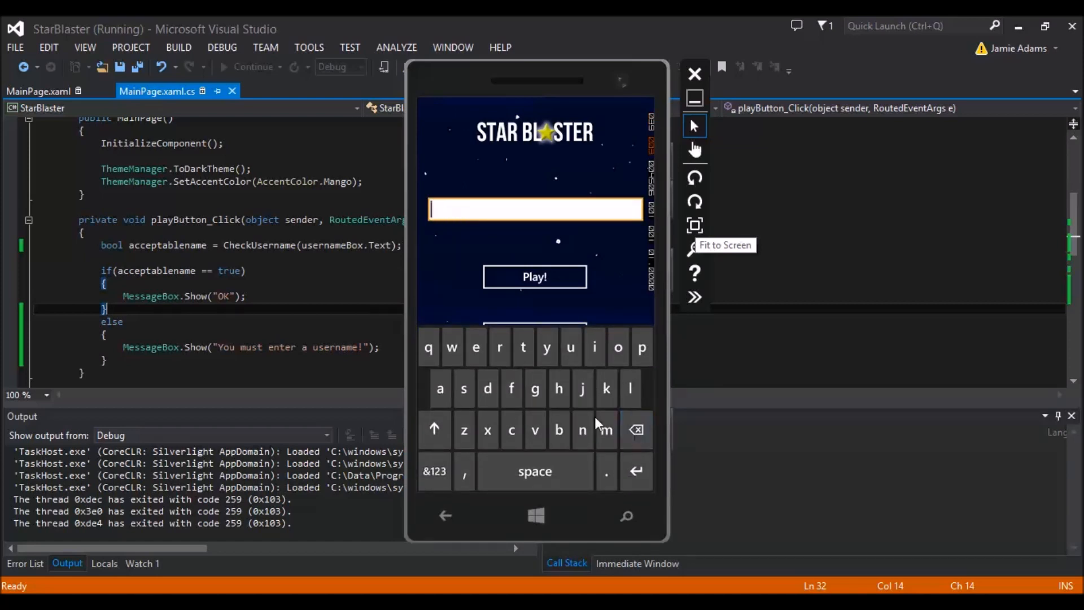
Try a lettered username, dismiss the OK message, and end the test run
{"action": "left_click", "coordinate": [534, 276]}
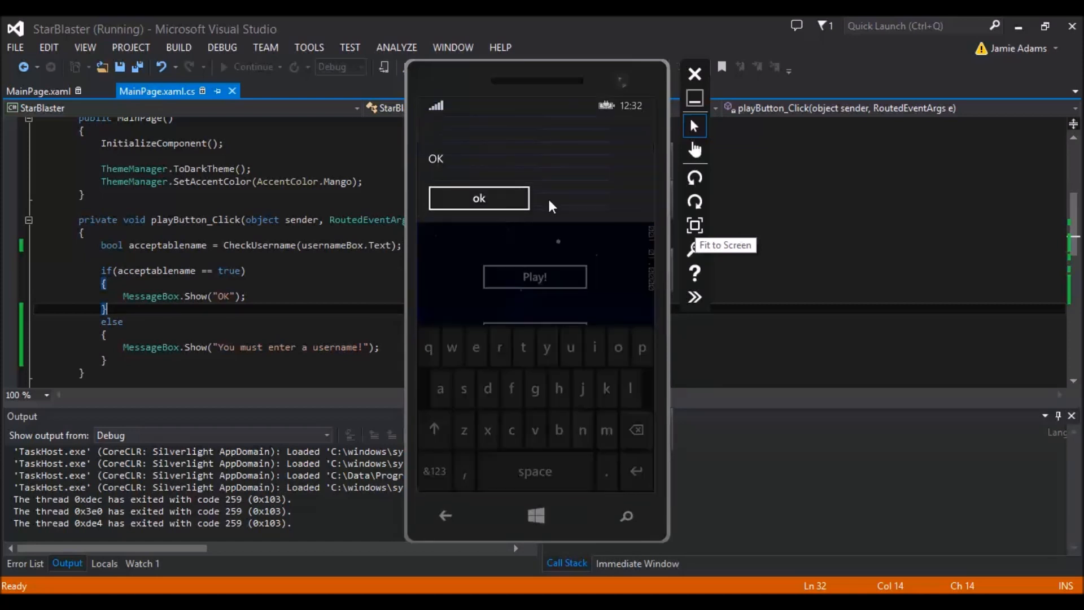
{"action": "left_click", "coordinate": [478, 197]}
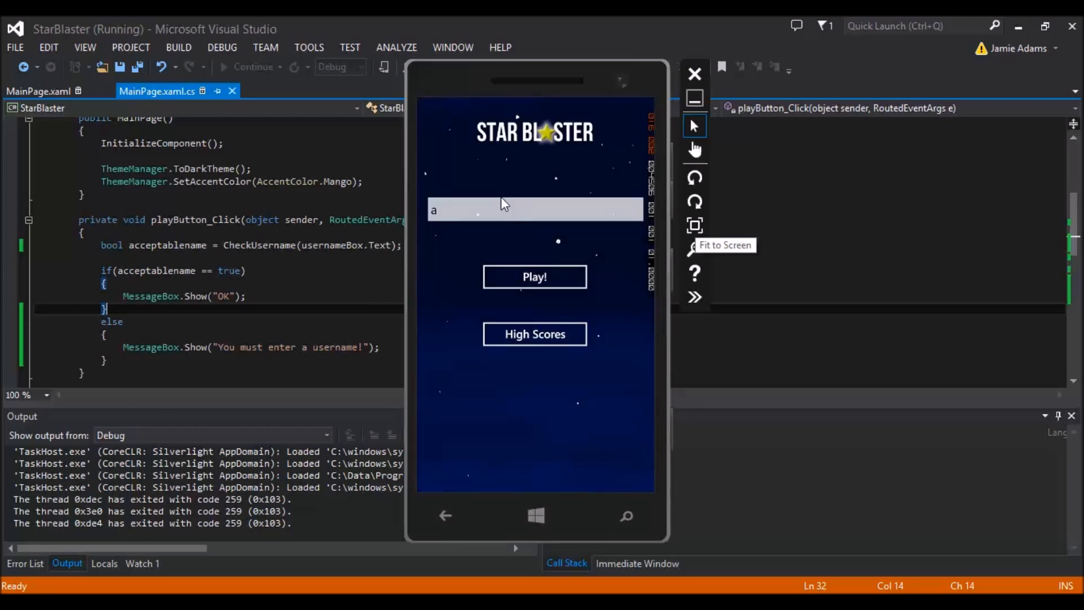
{"action": "mouse_move", "coordinate": [479, 240]}
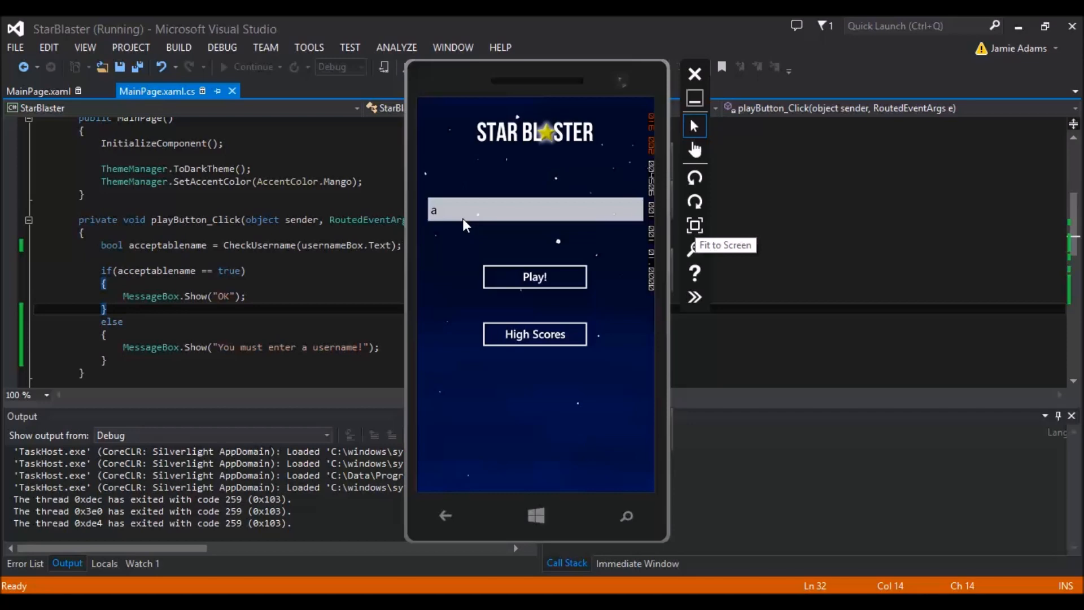
{"action": "left_click", "coordinate": [535, 209]}
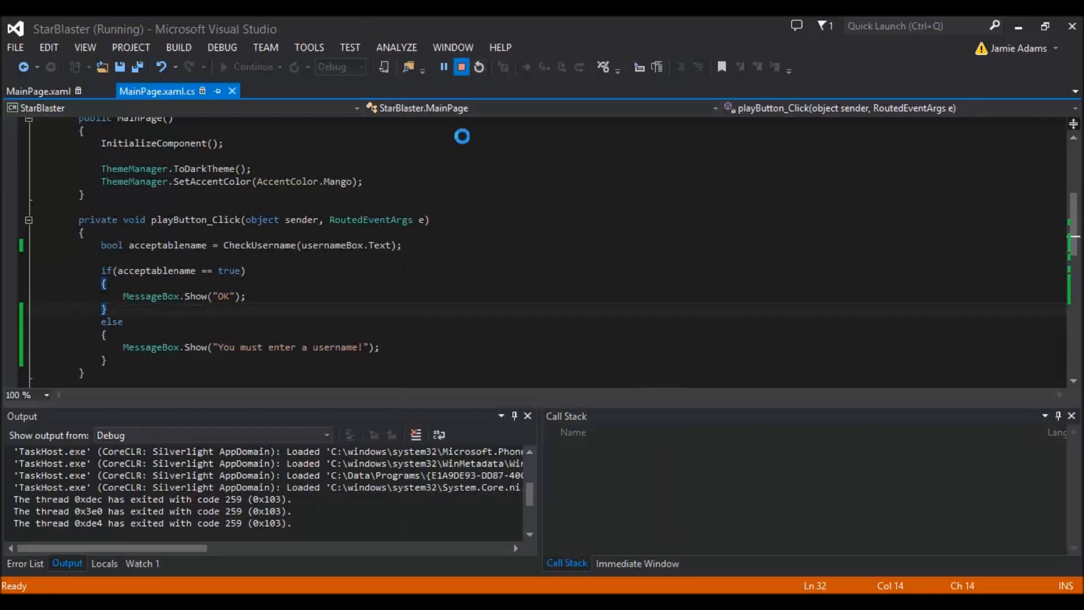
Append && !(username.Length < 3) to CheckUsername's if condition
{"action": "left_click", "coordinate": [478, 67]}
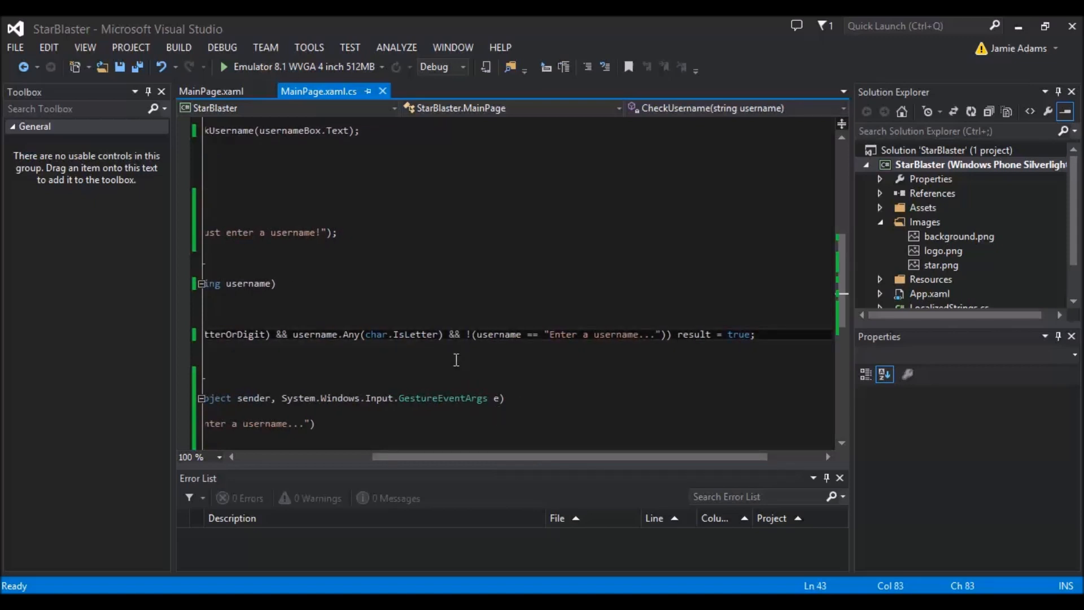
{"action": "type", "text": "&& !("}
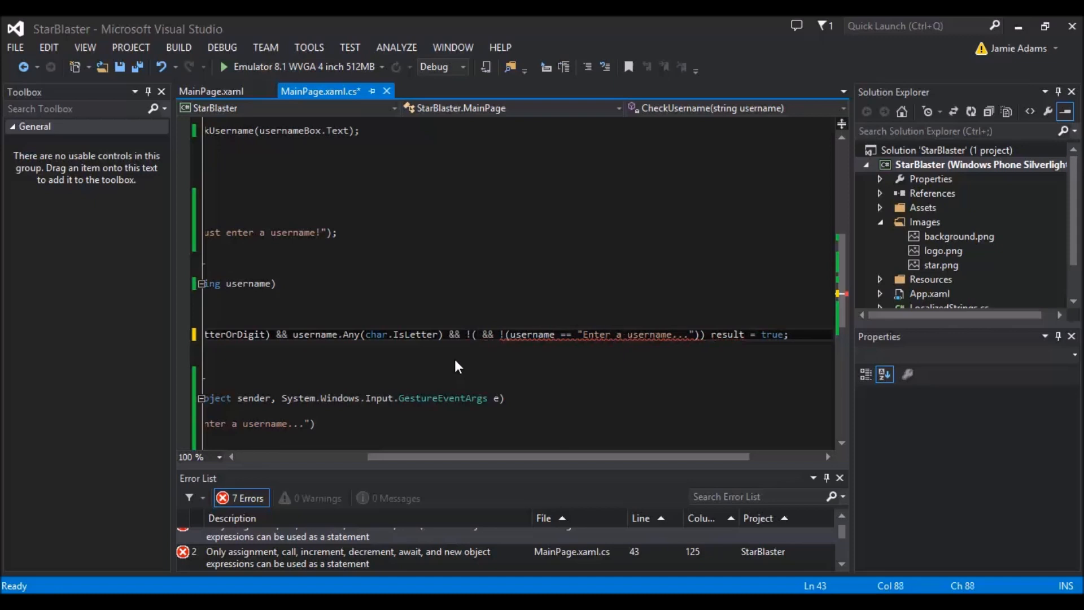
{"action": "type", "text": "username.Length"}
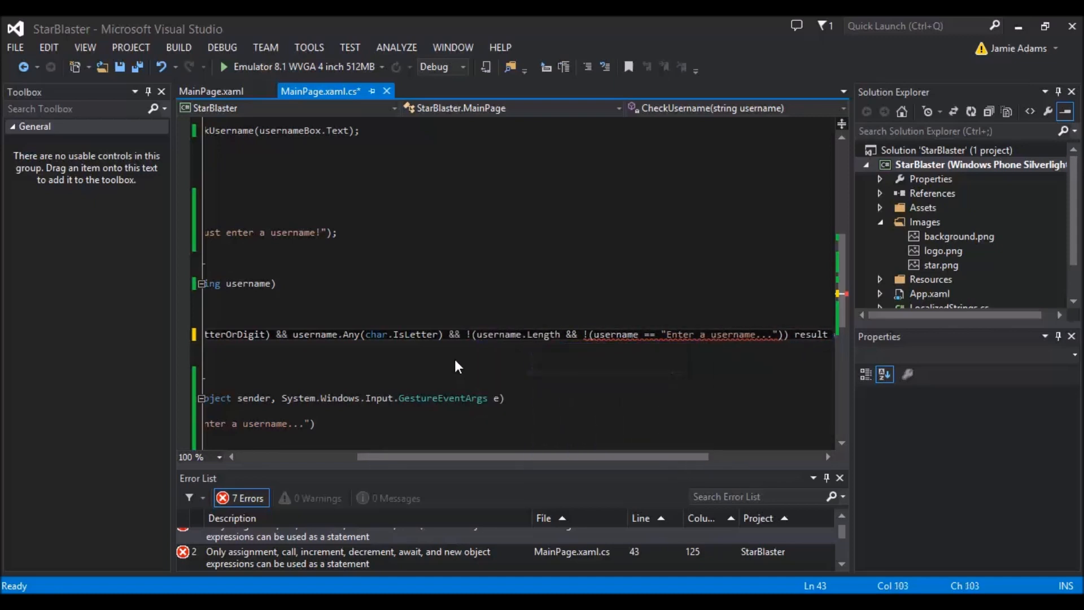
{"action": "type", "text": "<3"}
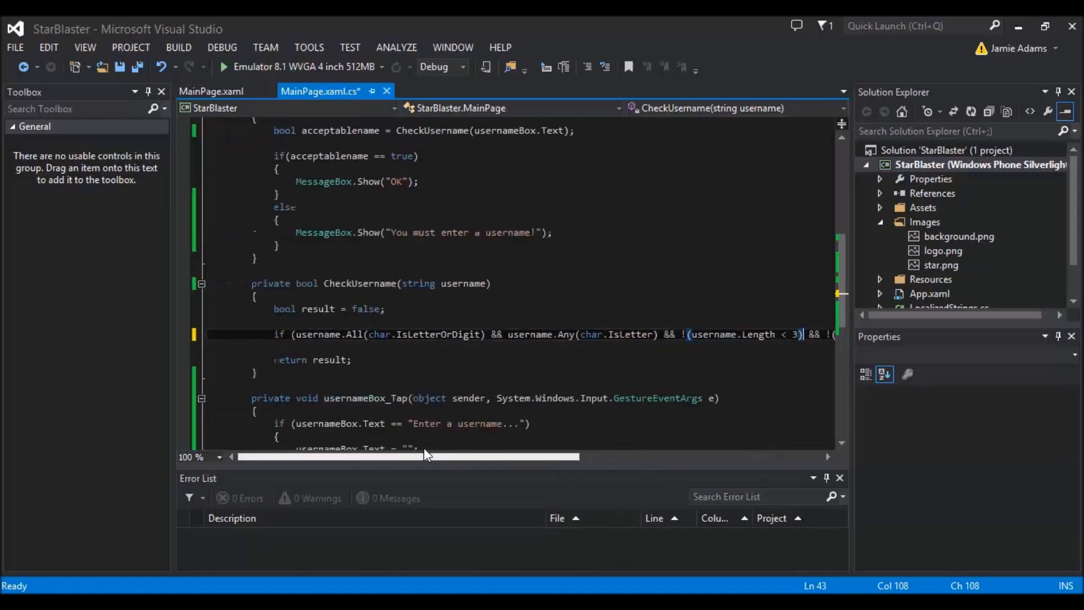
Launch StarBlaster on Emulator 8.1, restart debugging, and try the username aaa
{"action": "left_click", "coordinate": [222, 67]}
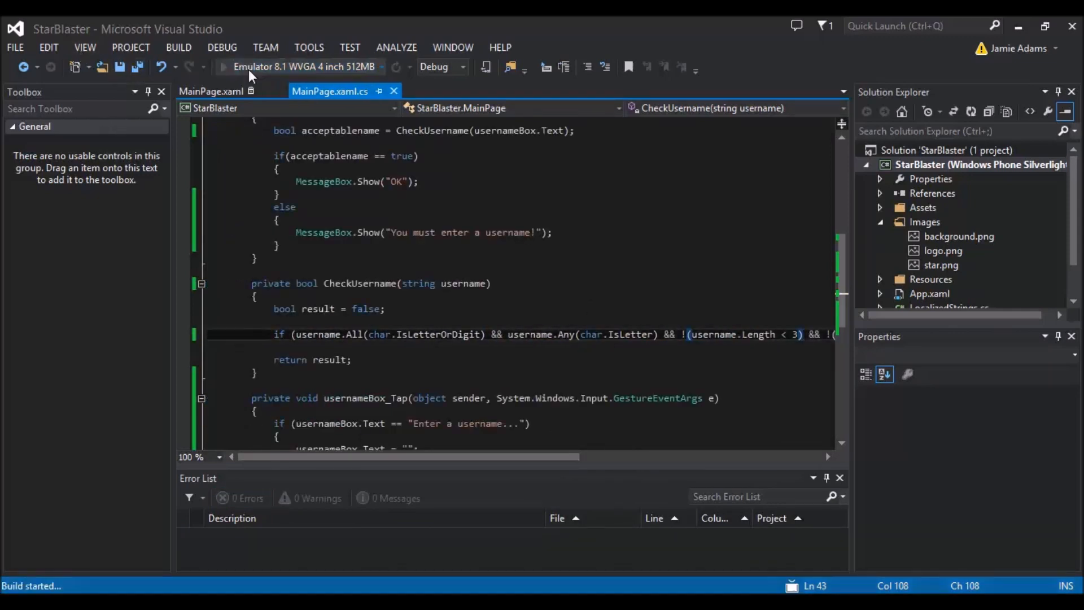
{"action": "left_click", "coordinate": [222, 68]}
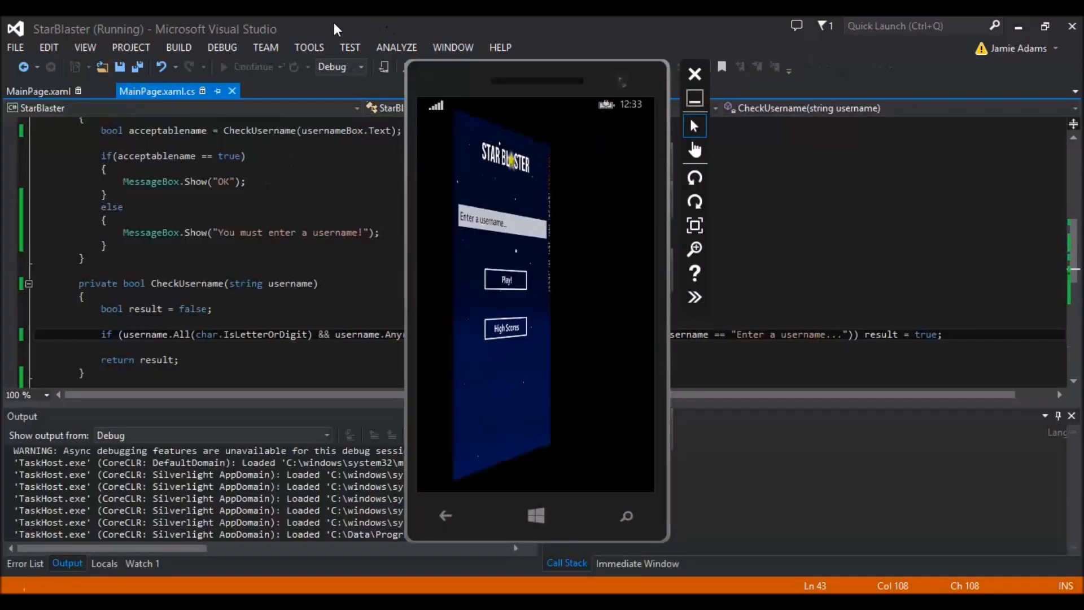
{"action": "left_click", "coordinate": [462, 66]}
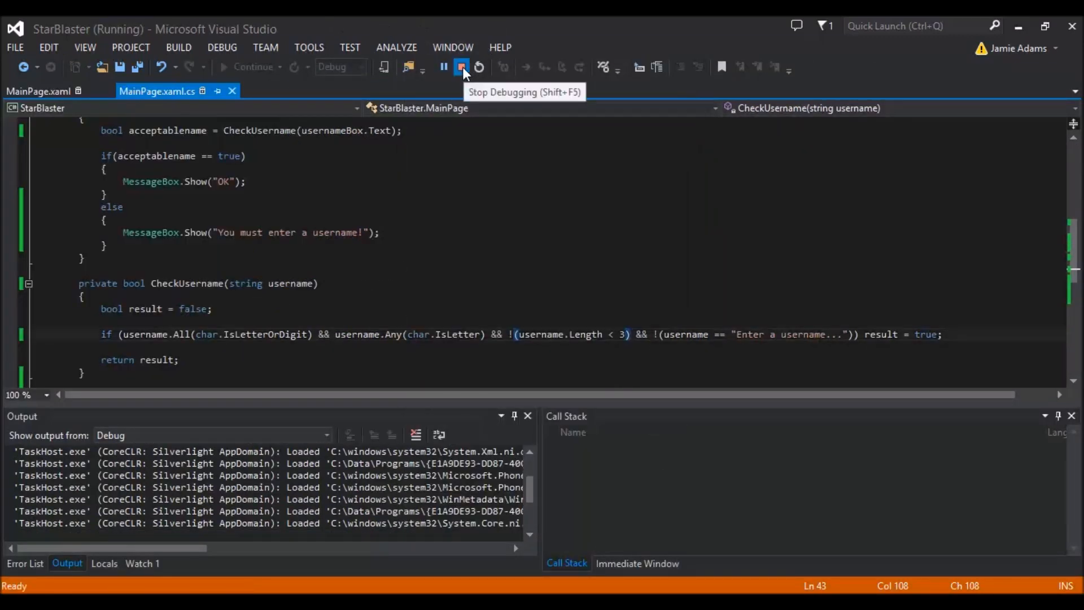
{"action": "left_click", "coordinate": [462, 67]}
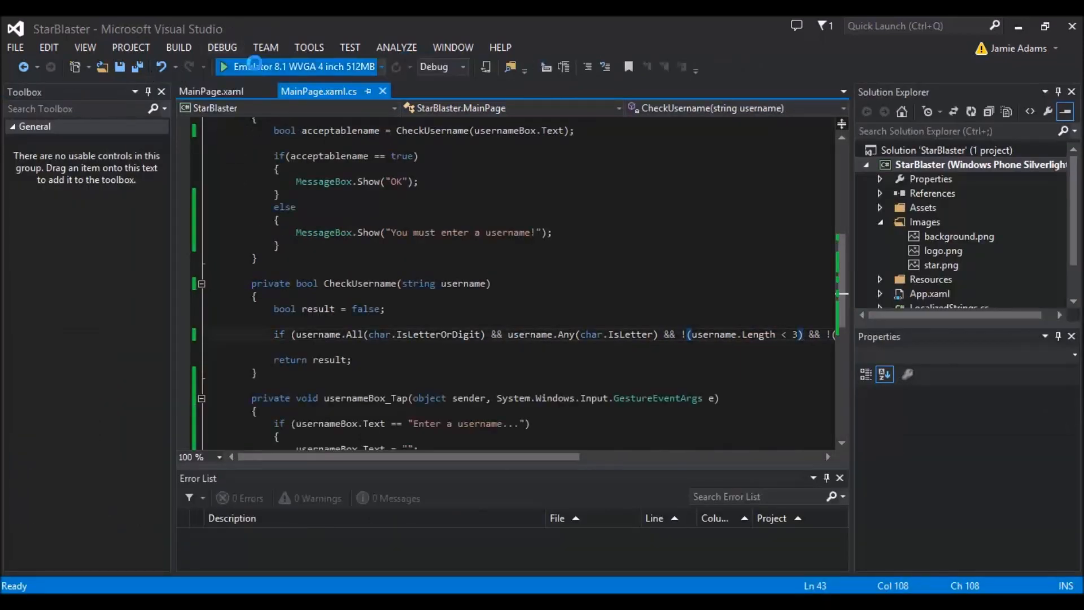
{"action": "left_click", "coordinate": [222, 67]}
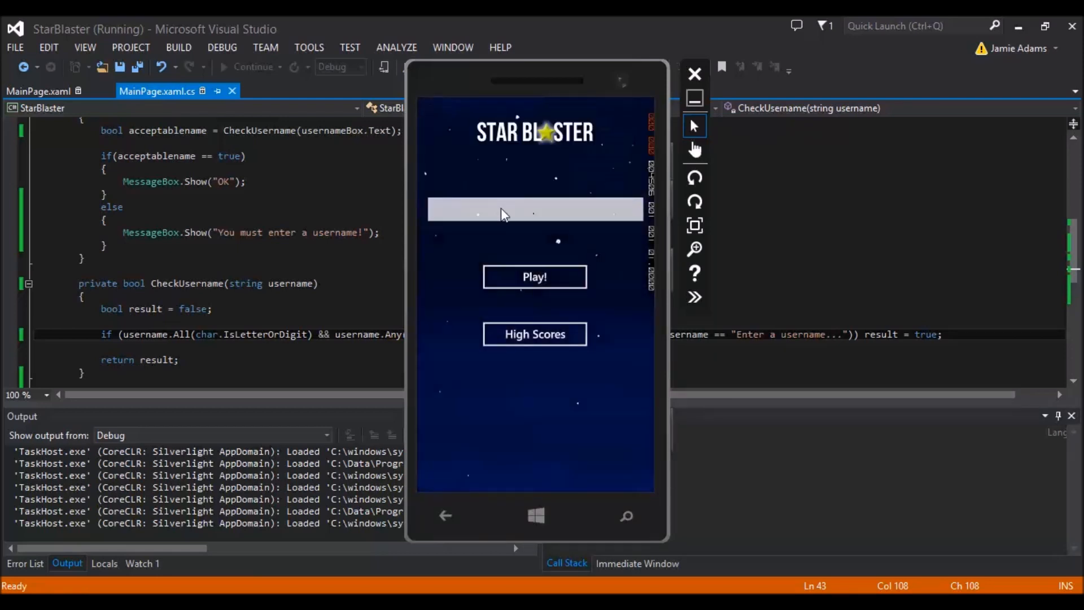
{"action": "left_click", "coordinate": [534, 276]}
{"action": "type", "text": "aaa"}
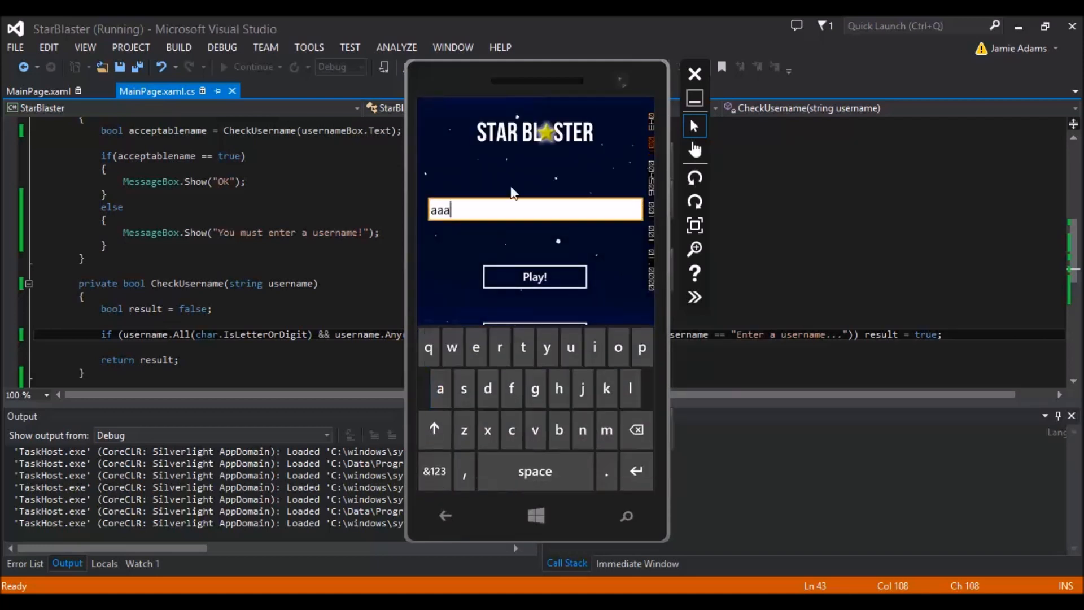
{"action": "left_click", "coordinate": [533, 276]}
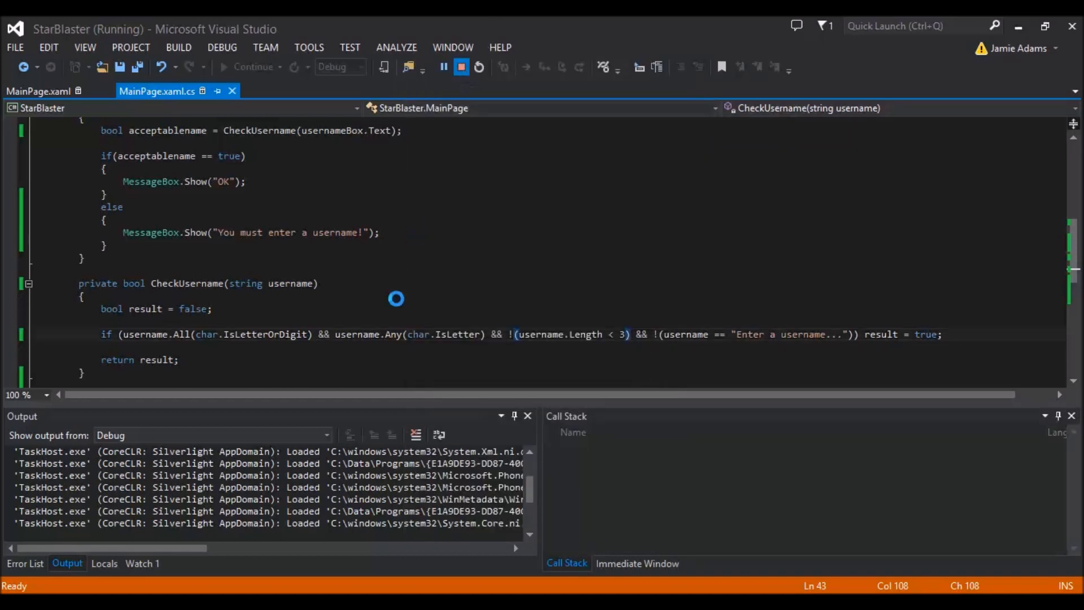
Change the warning to 'You must enter a username that is atleast 3 or more characters!' and relaunch
{"action": "left_click", "coordinate": [459, 67]}
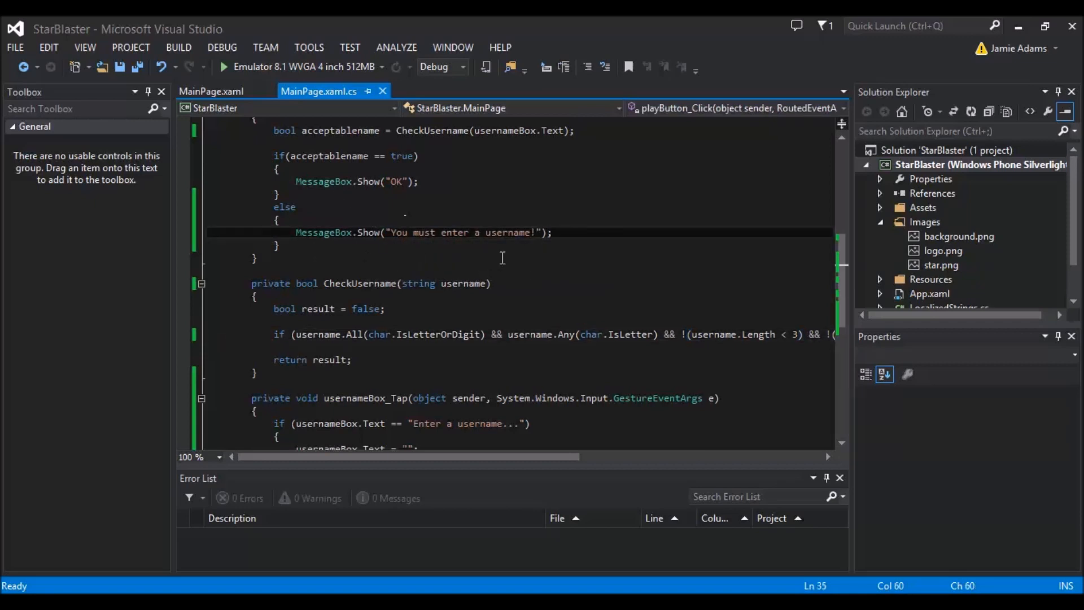
{"action": "type", "text": "m"}
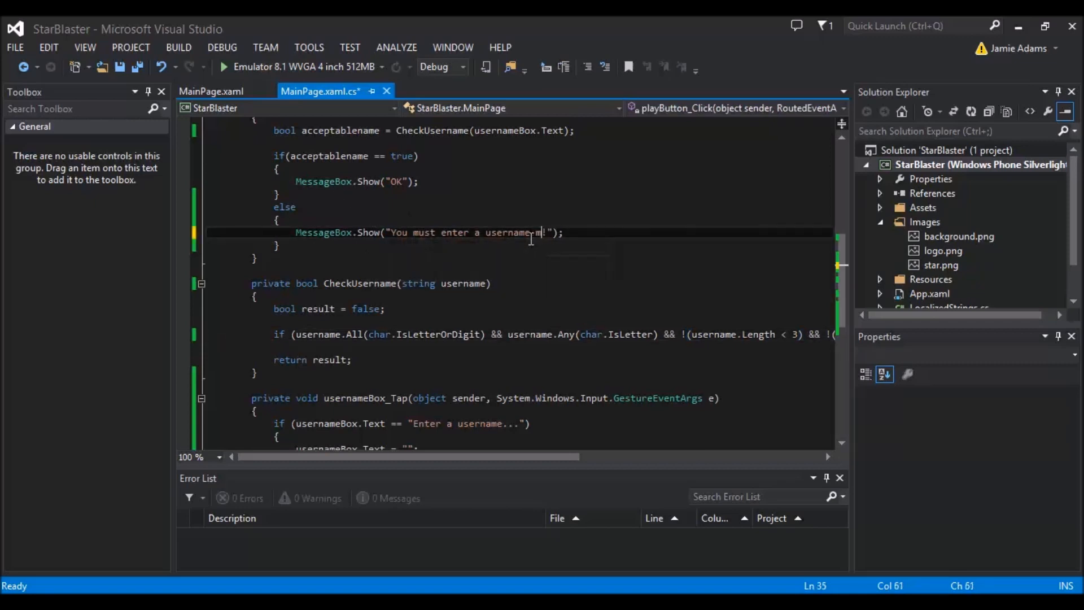
{"action": "type", "text": "more the"}
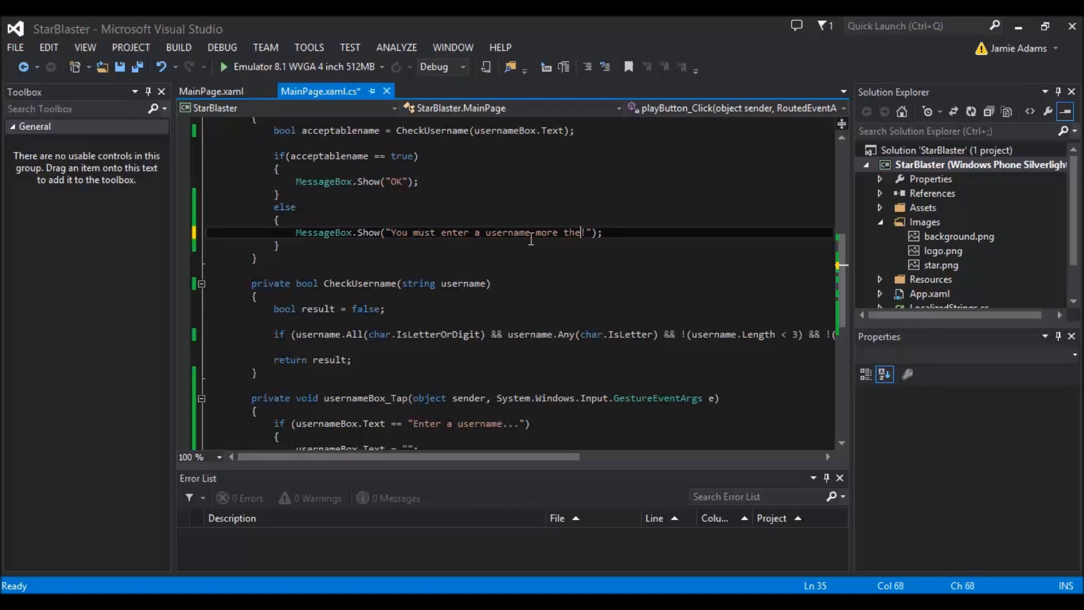
{"action": "type", "text": "that it"}
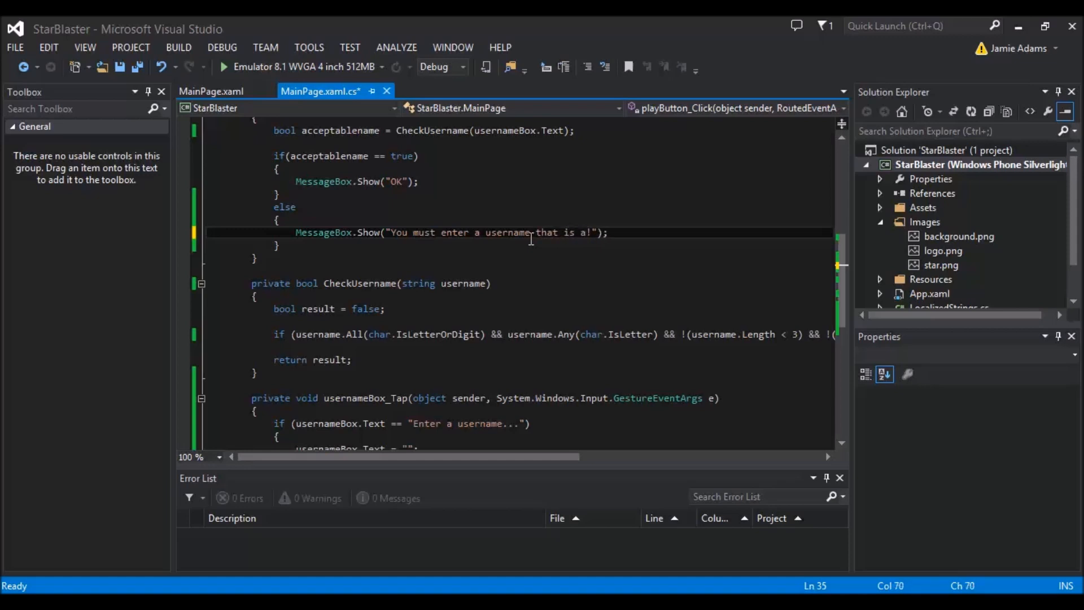
{"action": "type", "text": "atleast 3 or more characters"}
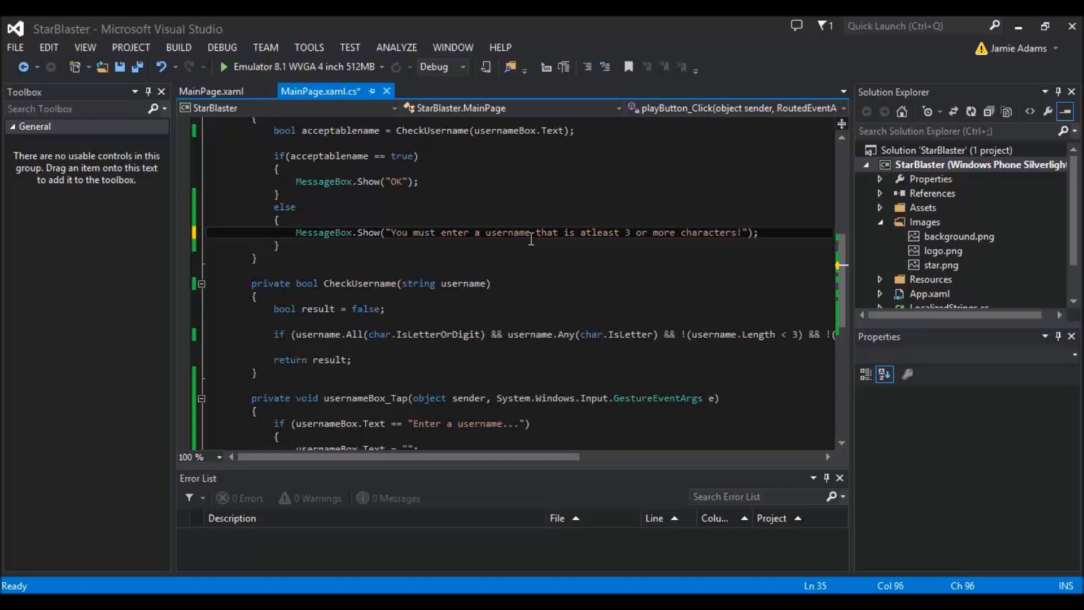
{"action": "left_click", "coordinate": [223, 66]}
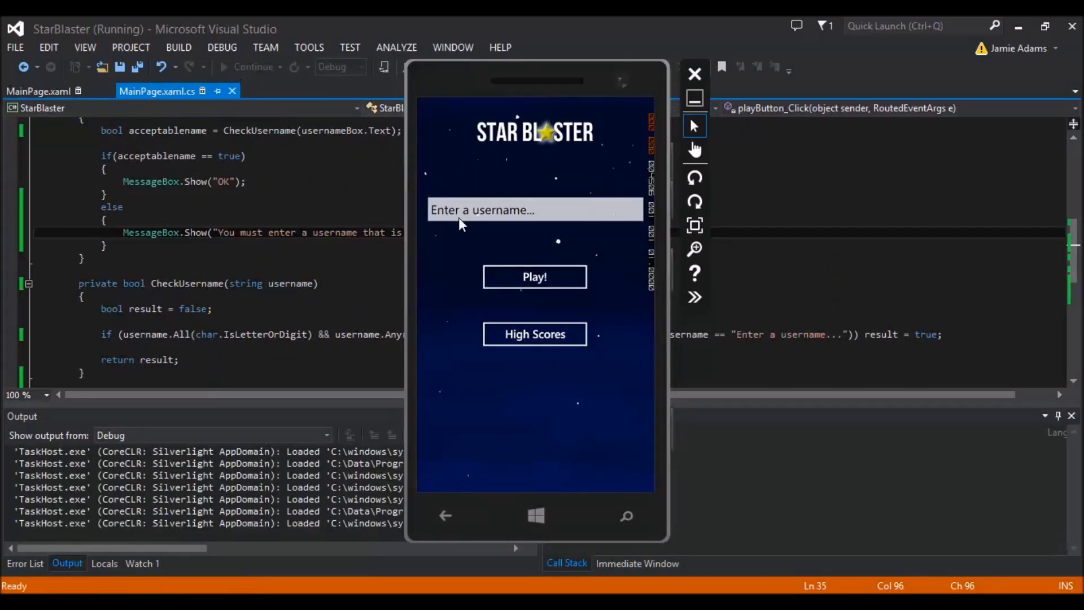
Enter 'jo' as the username, tap Play!, then stop debugging
{"action": "left_click", "coordinate": [535, 210]}
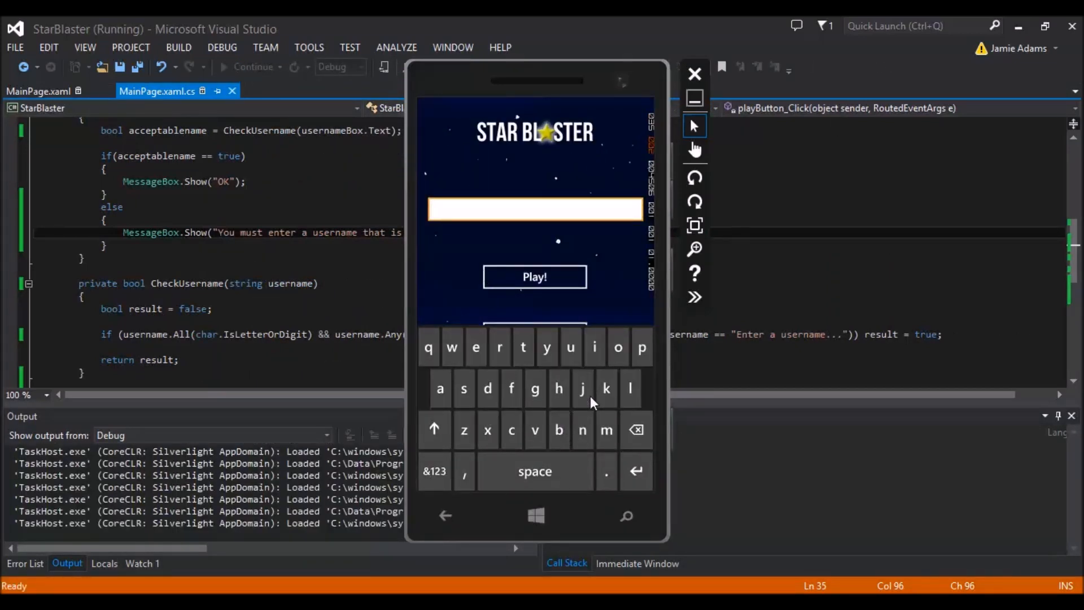
{"action": "type", "text": "jo"}
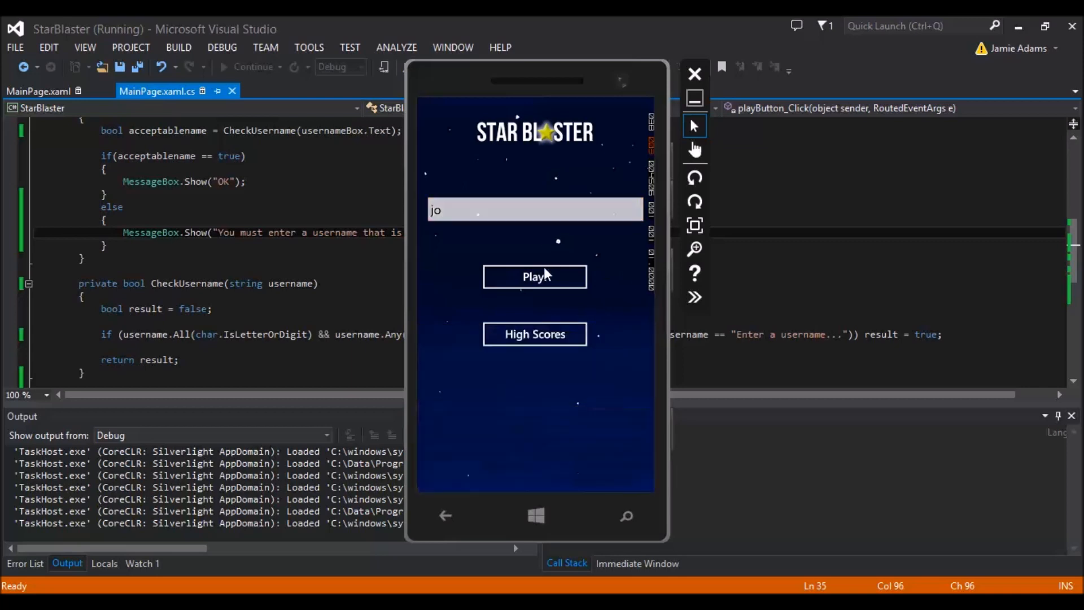
{"action": "left_click", "coordinate": [534, 277]}
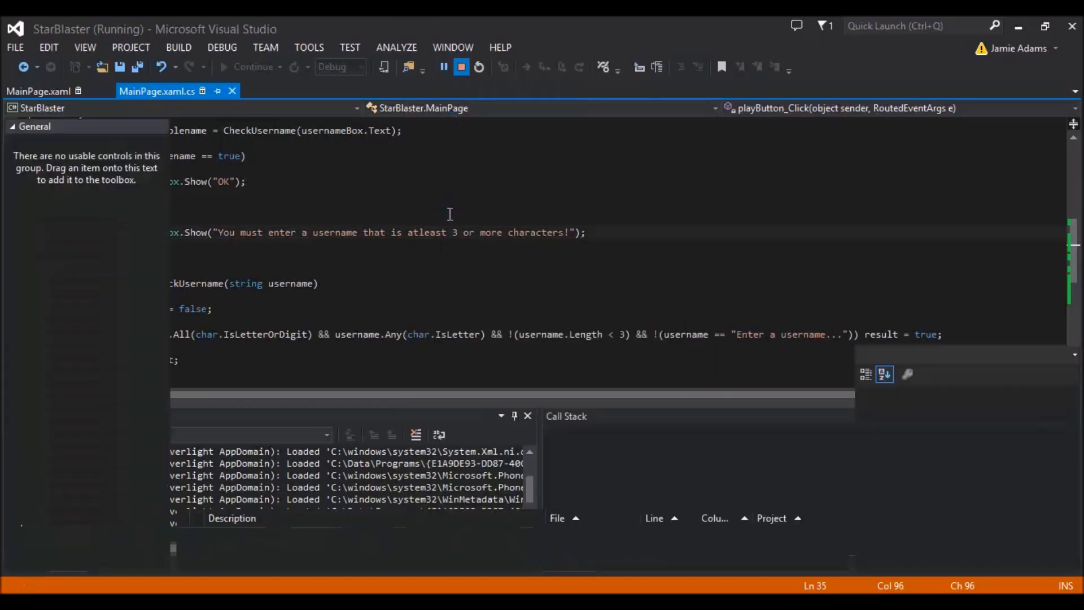
{"action": "left_click", "coordinate": [477, 66]}
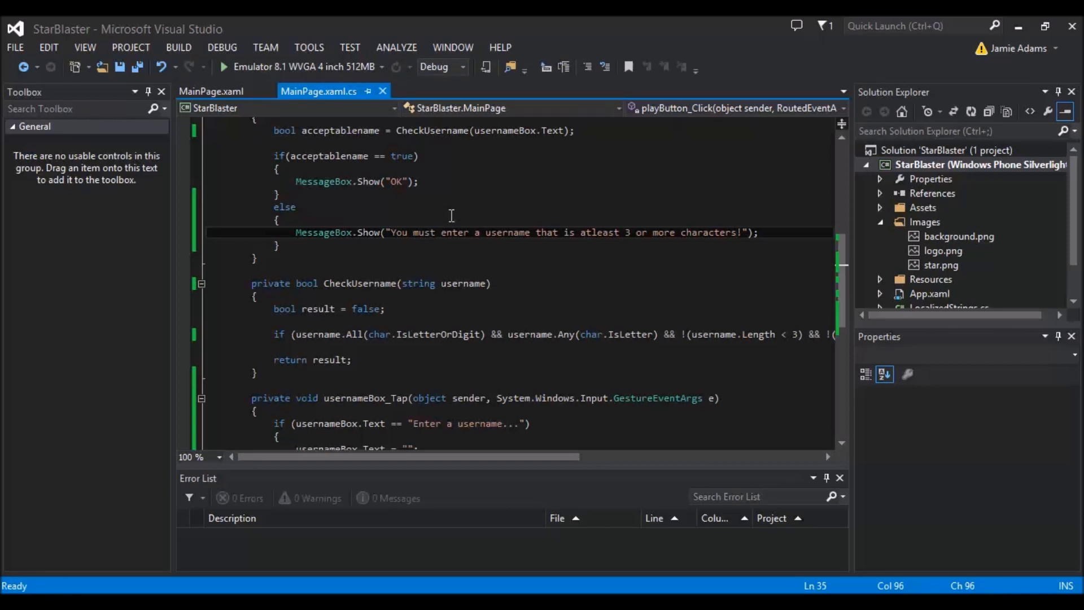